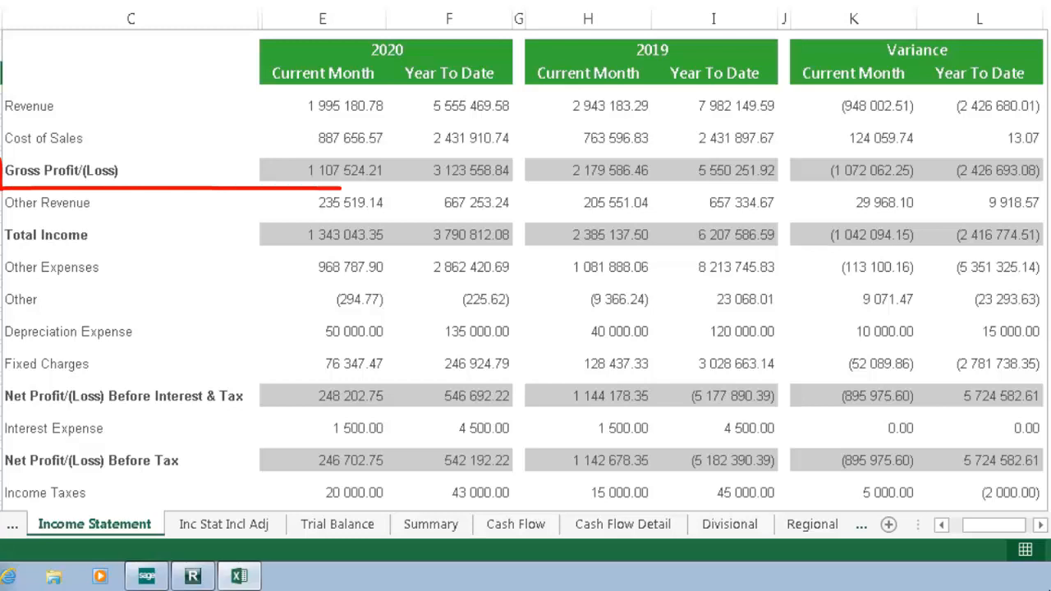
Step: Review the income statement's Gross Profit row, then return to Report Manager showing the Demonstration Report Designer report
left_click_drag(8, 156, 517, 172)
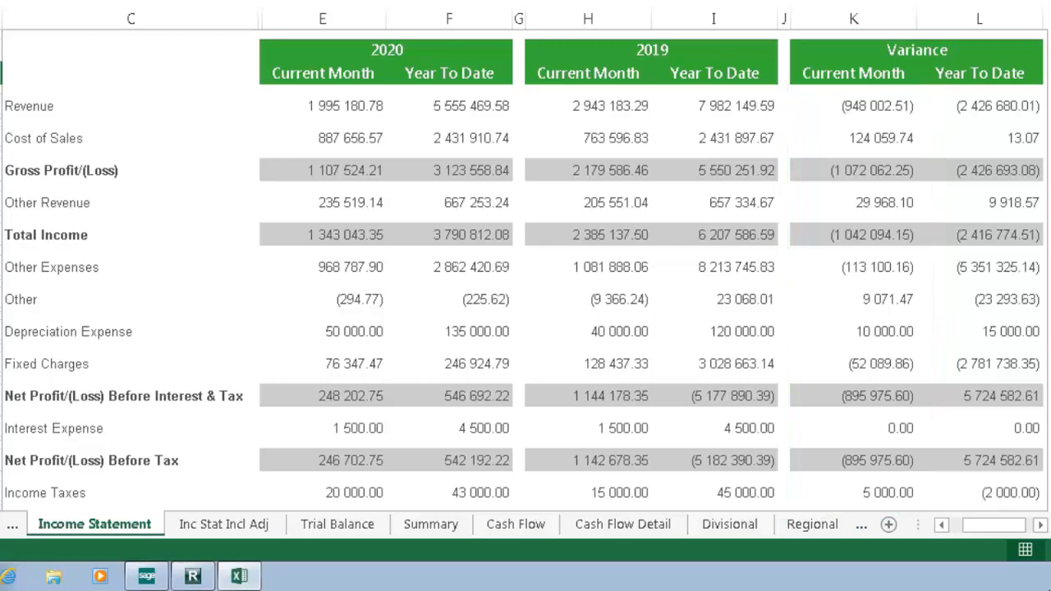
left_click(63, 171)
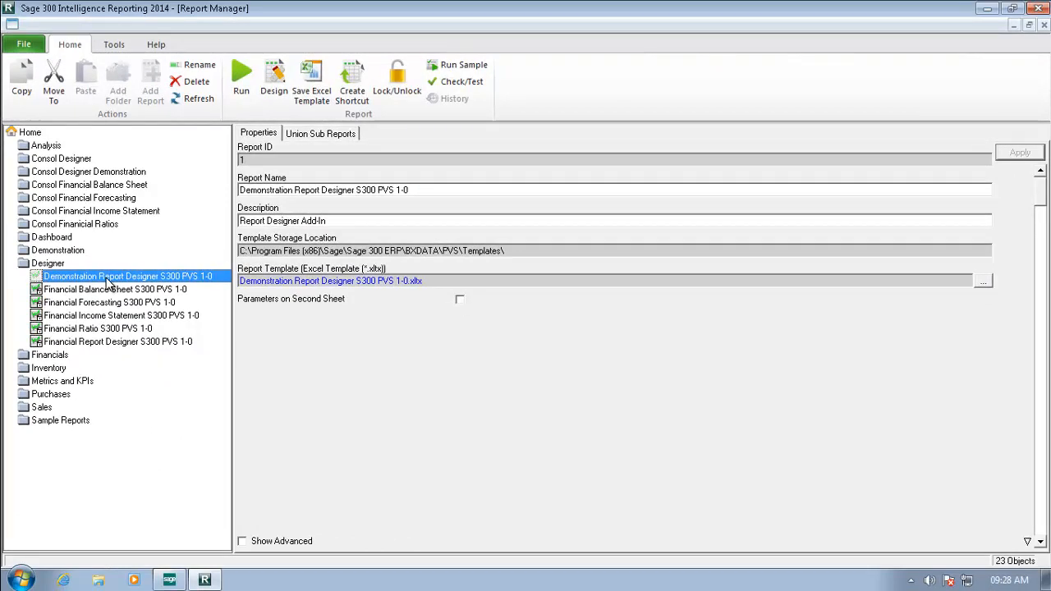
Step: Run the Demonstration Report Designer S300 PVS 1-0 report, accepting its default parameters
left_click(239, 78)
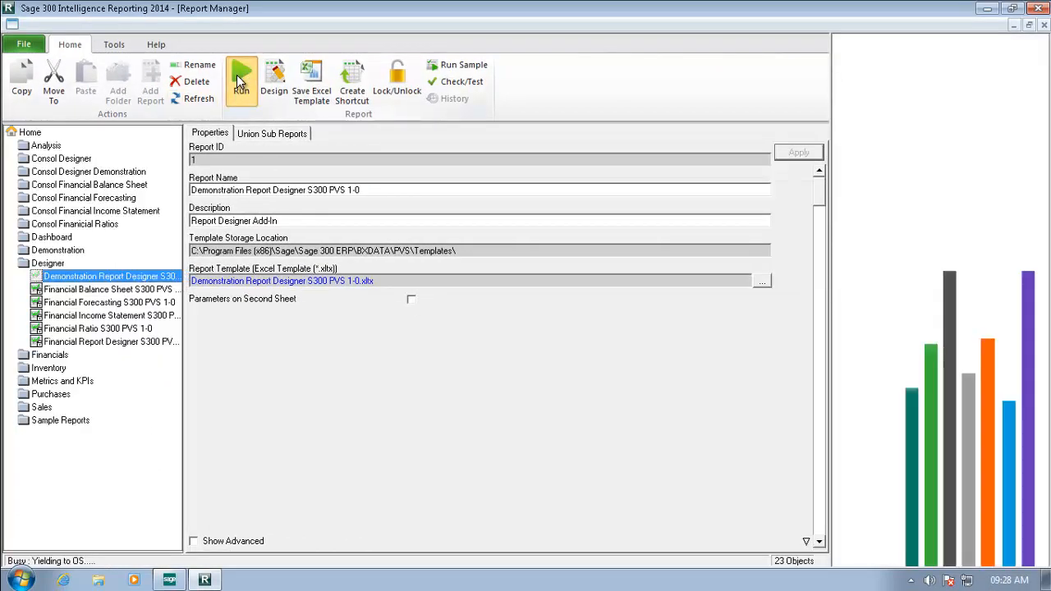
left_click(239, 74)
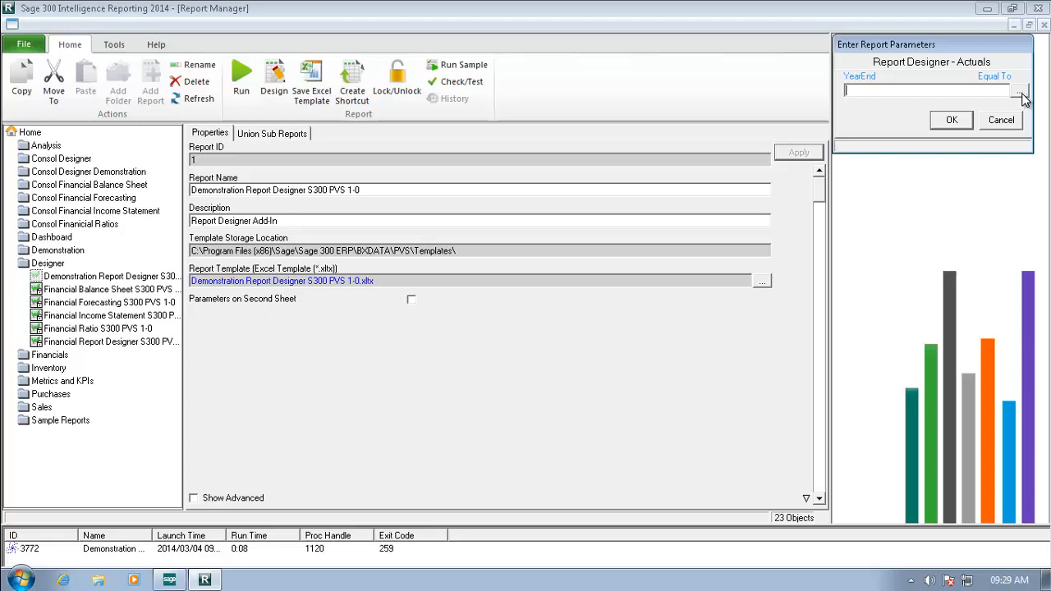
left_click(951, 118)
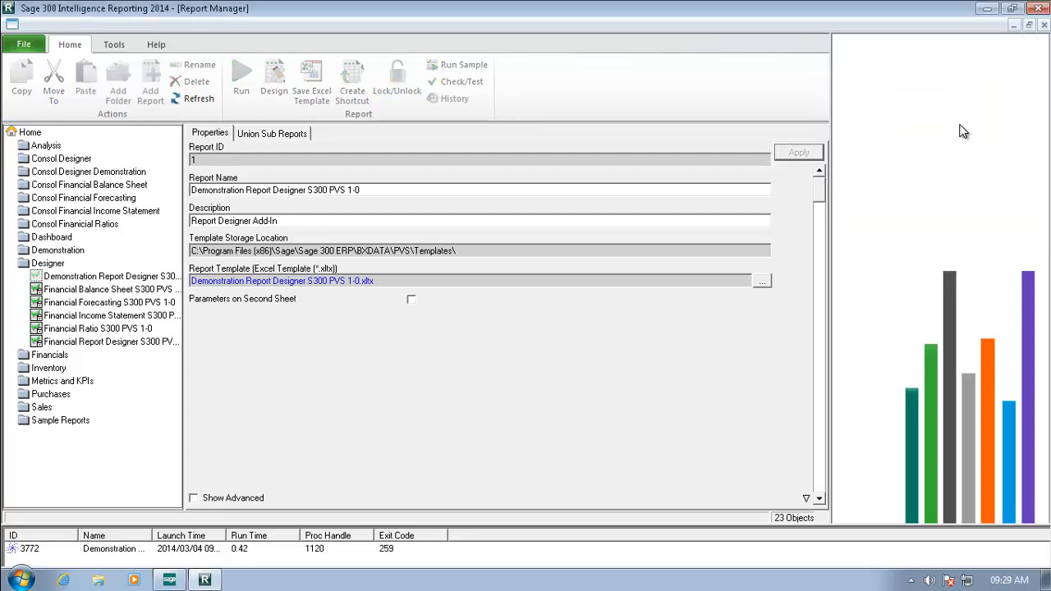
left_click(240, 79)
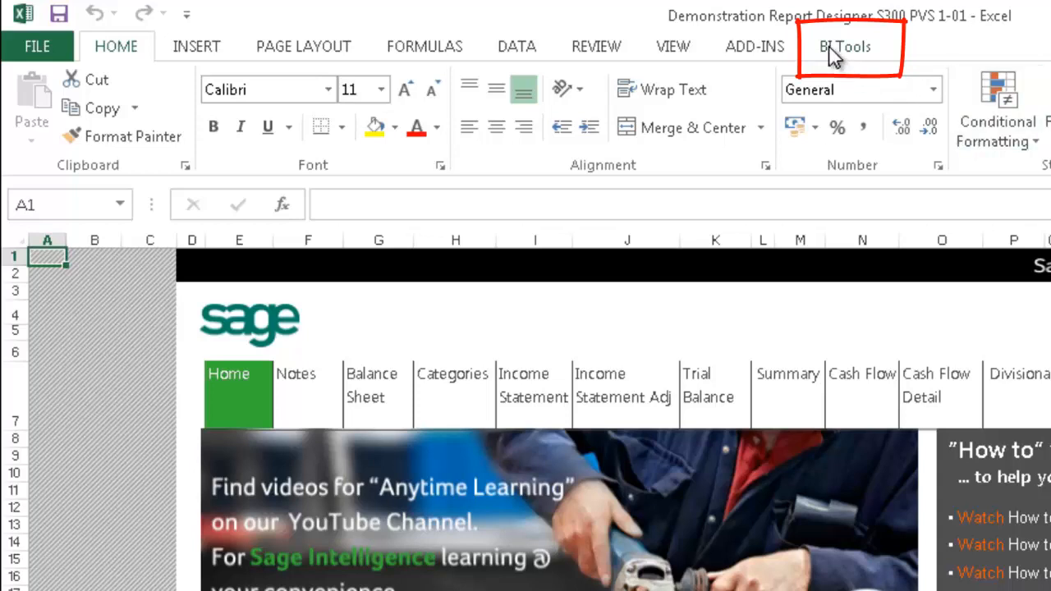
Step: Quick Edit the IS - Actual vs Budget layout from the BI Tools ribbon
left_click(841, 46)
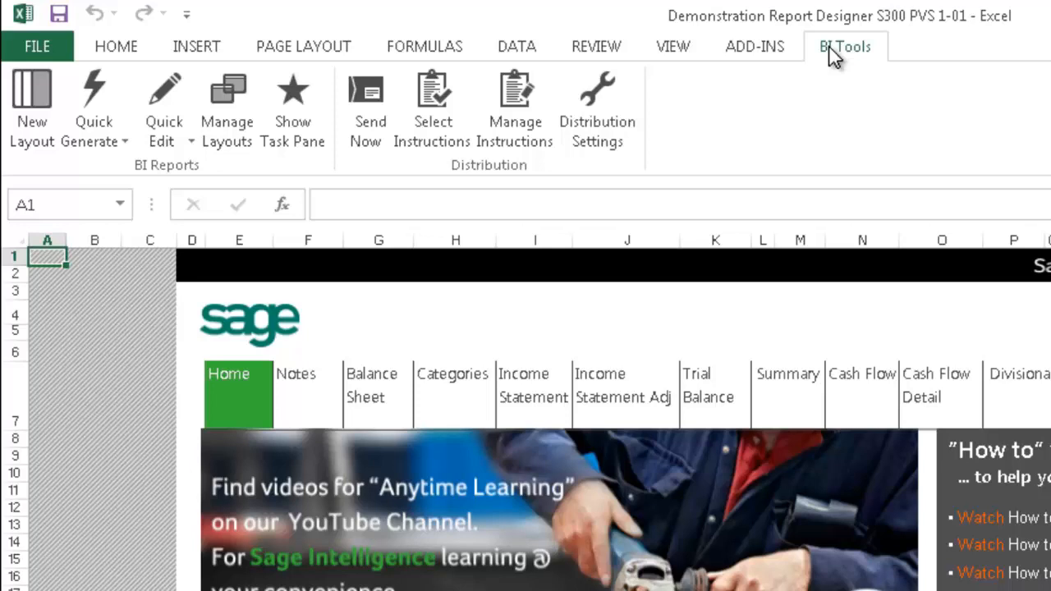
mouse_move(690, 82)
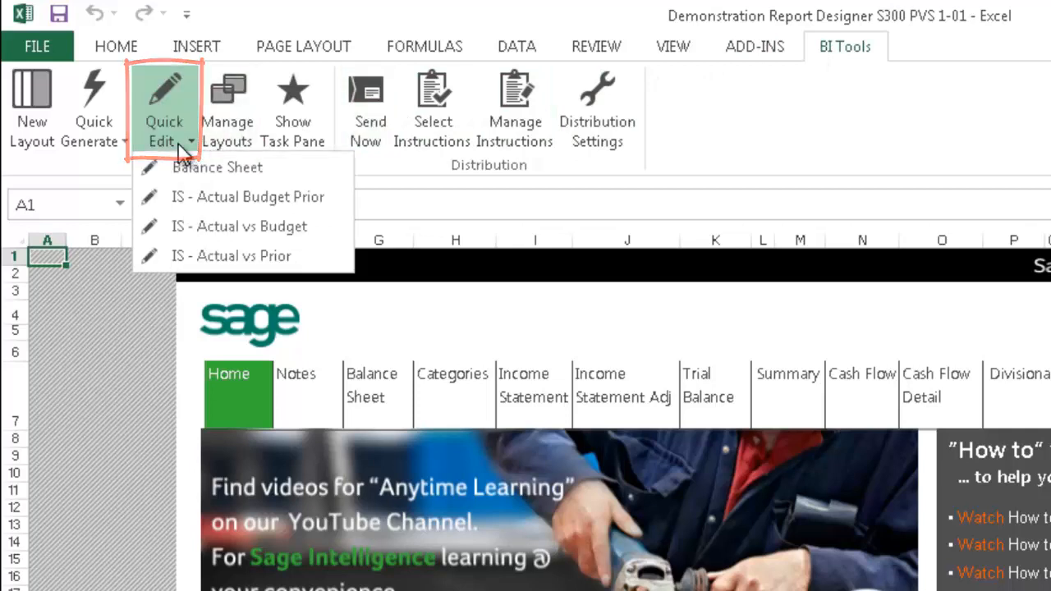
mouse_move(240, 227)
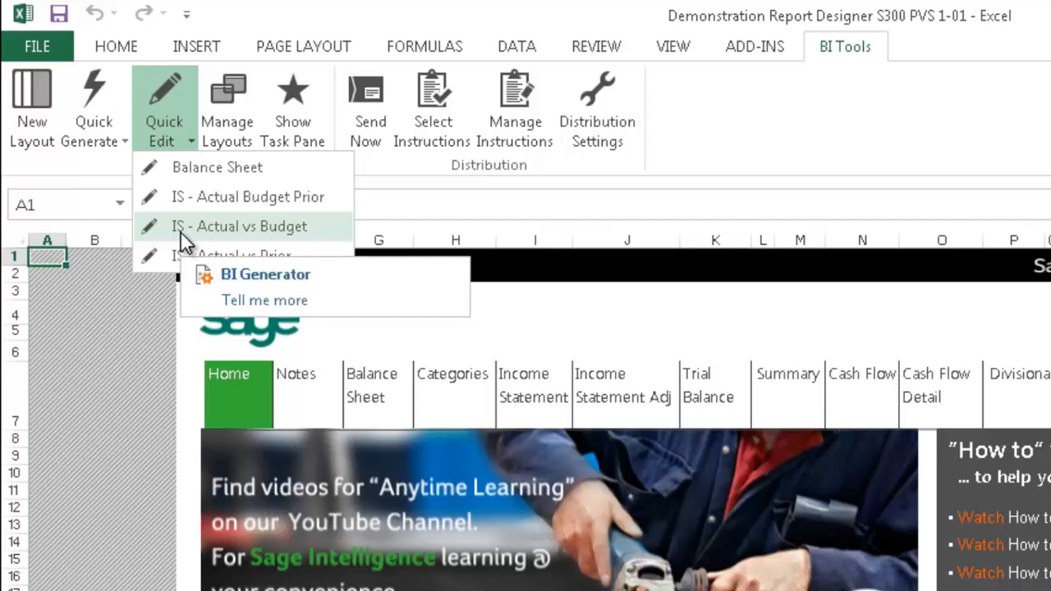
left_click(246, 227)
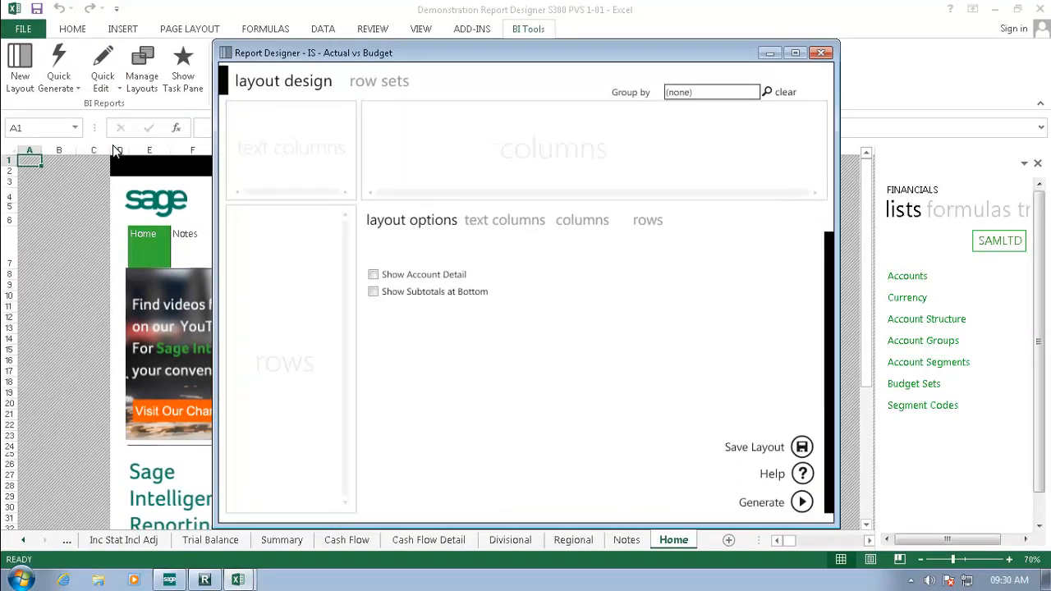
Step: Show the layout's calculated column definitions list in the columns settings
left_click(375, 274)
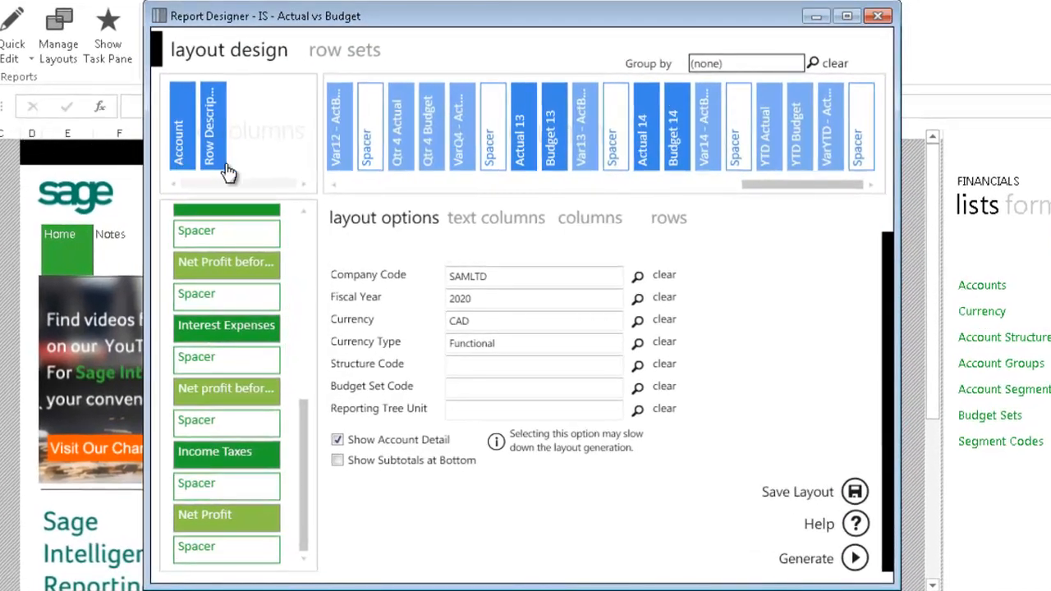
left_click(589, 217)
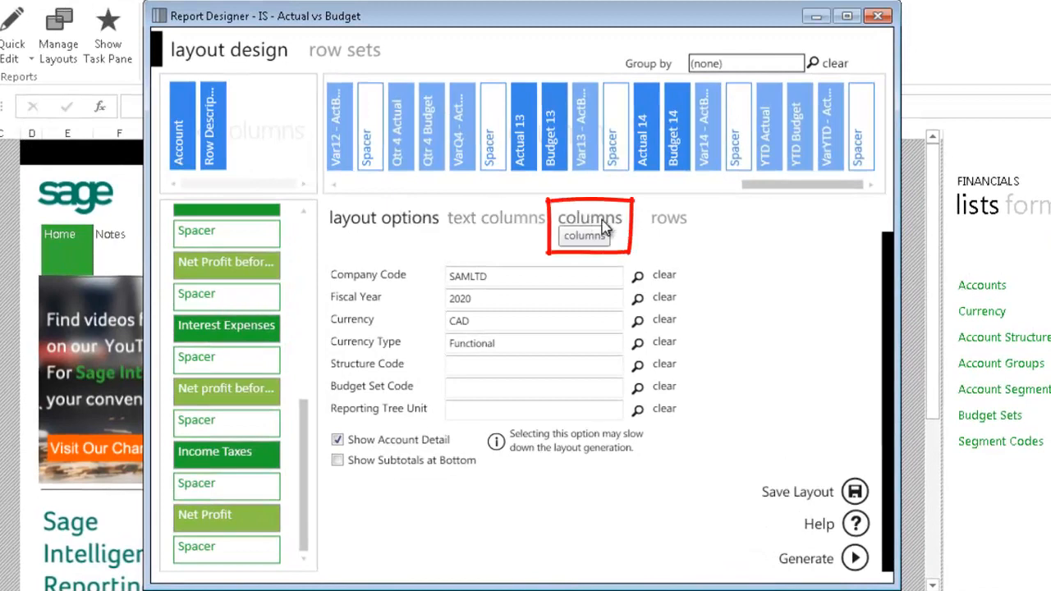
left_click(588, 218)
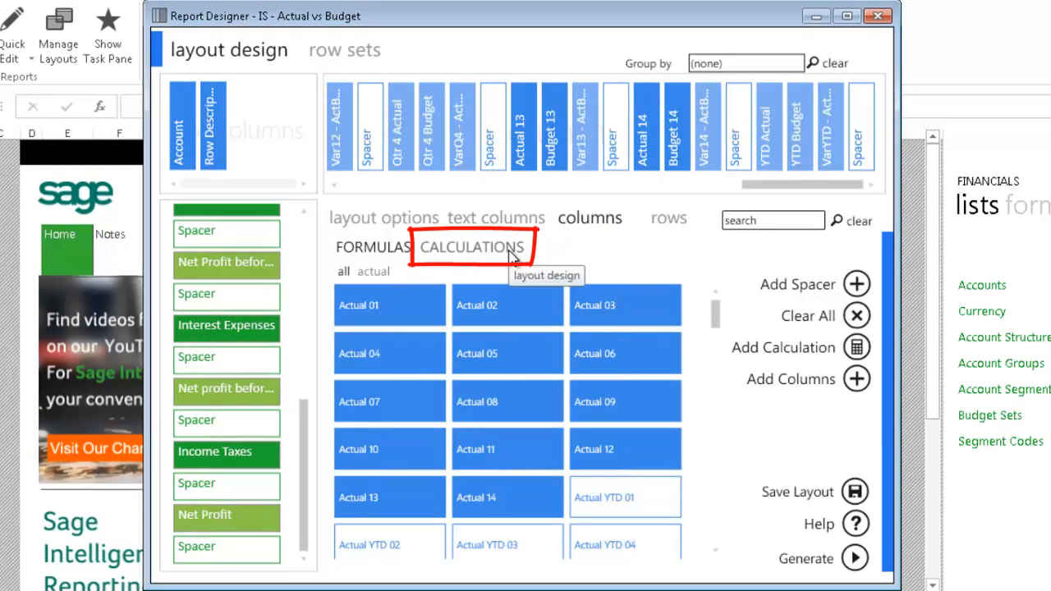
left_click(471, 247)
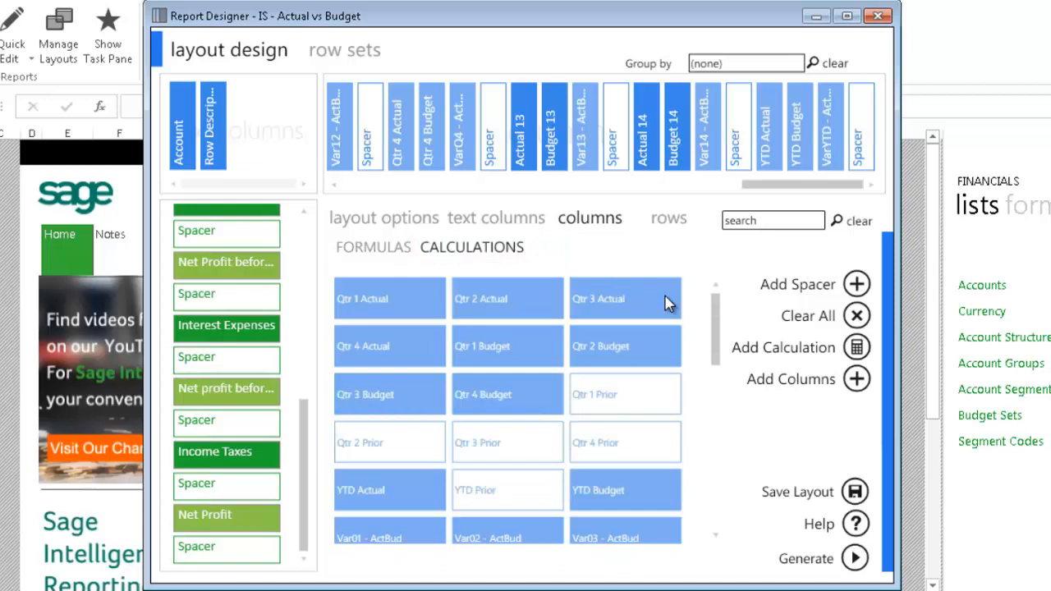
scroll("down", 3)
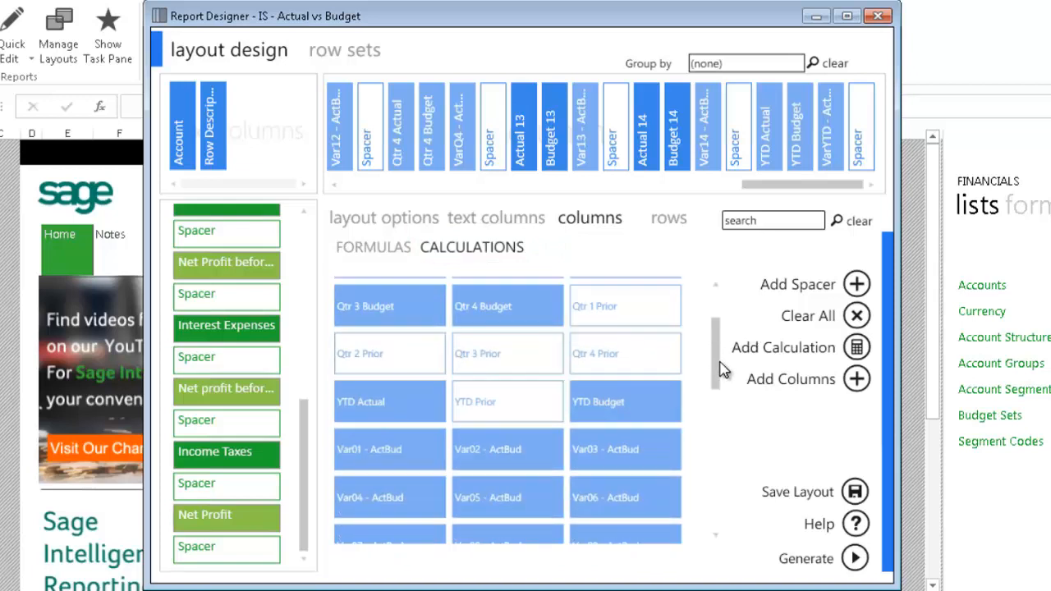
scroll("down", 3)
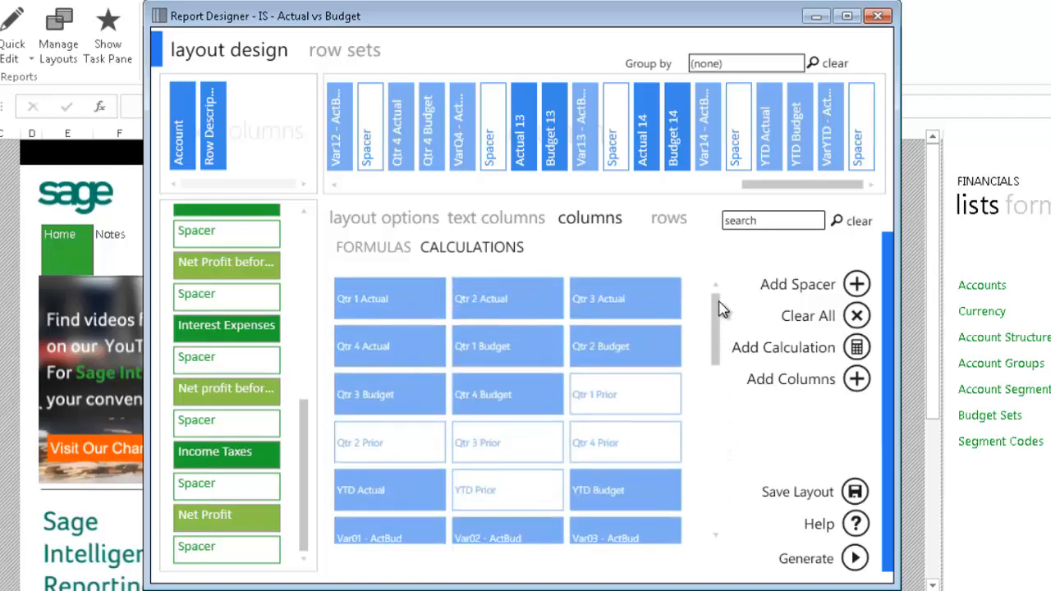
mouse_move(413, 308)
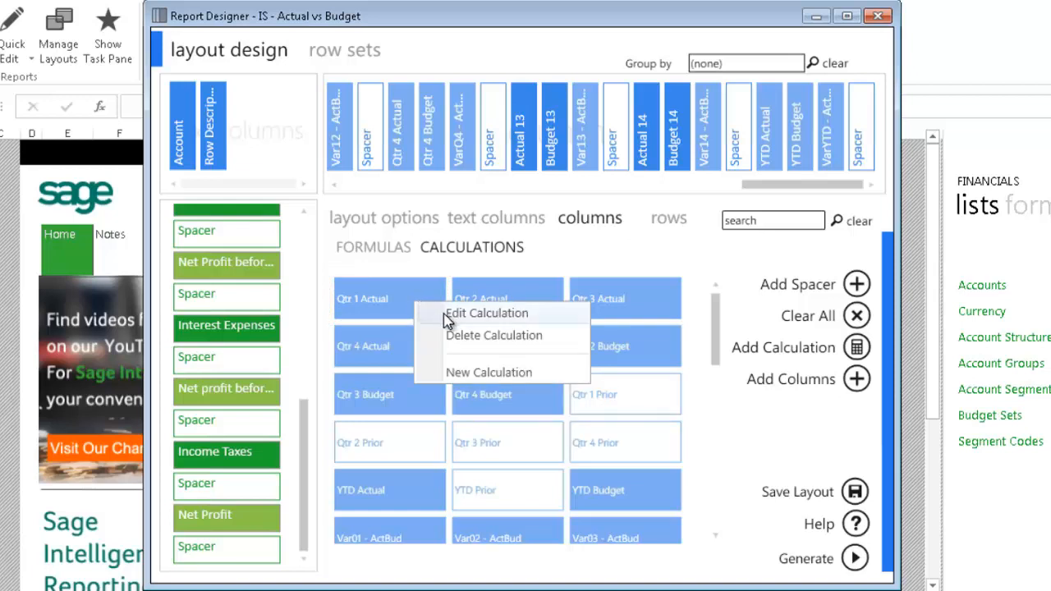
Step: Inspect the Qtr 1 Actual and Var01 - ActBud column formulas without changing them
left_click(486, 312)
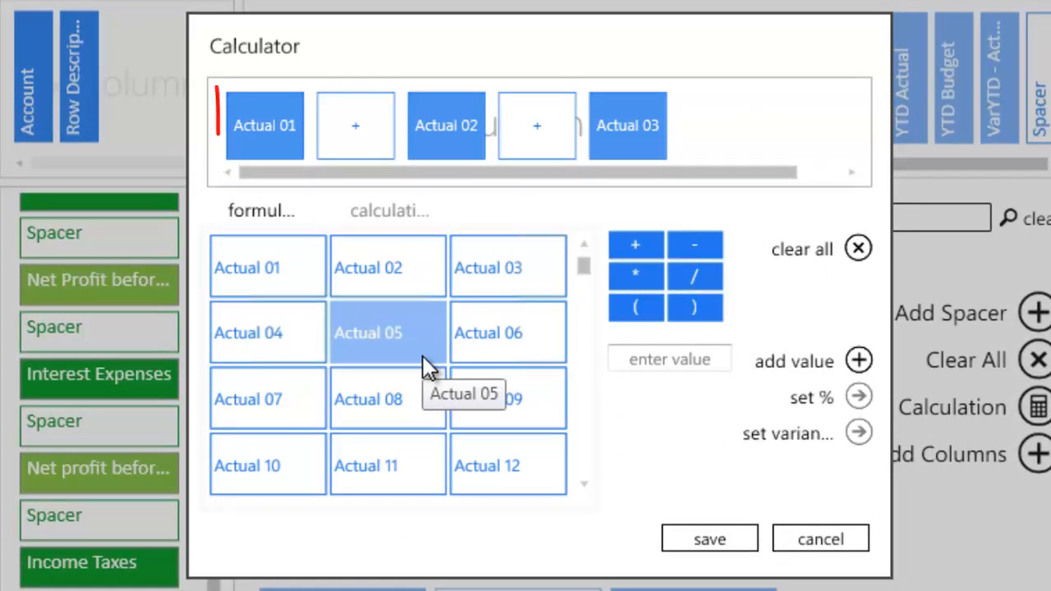
left_click(447, 125)
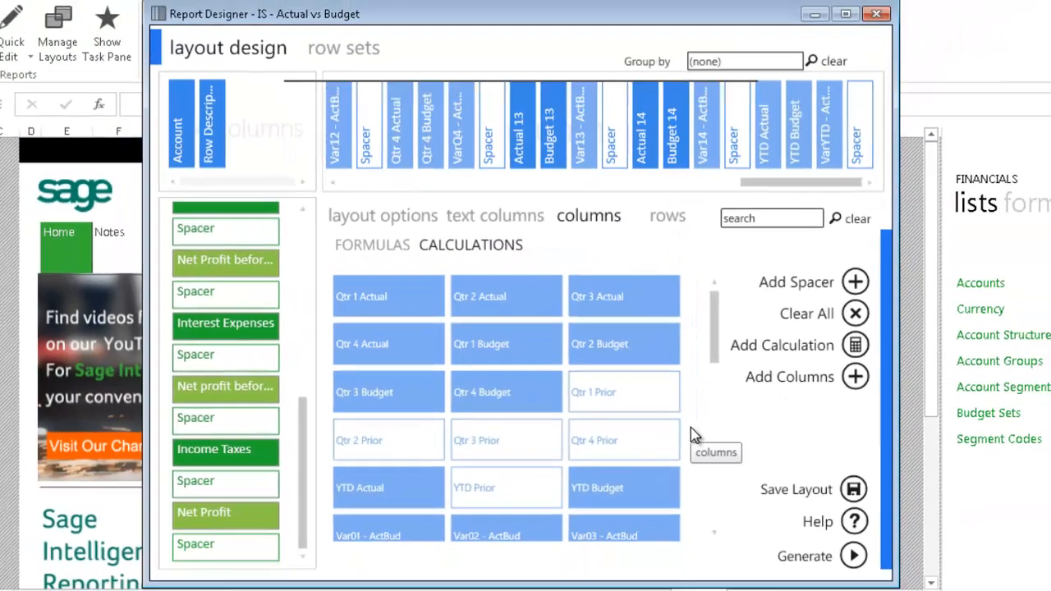
left_click(388, 296)
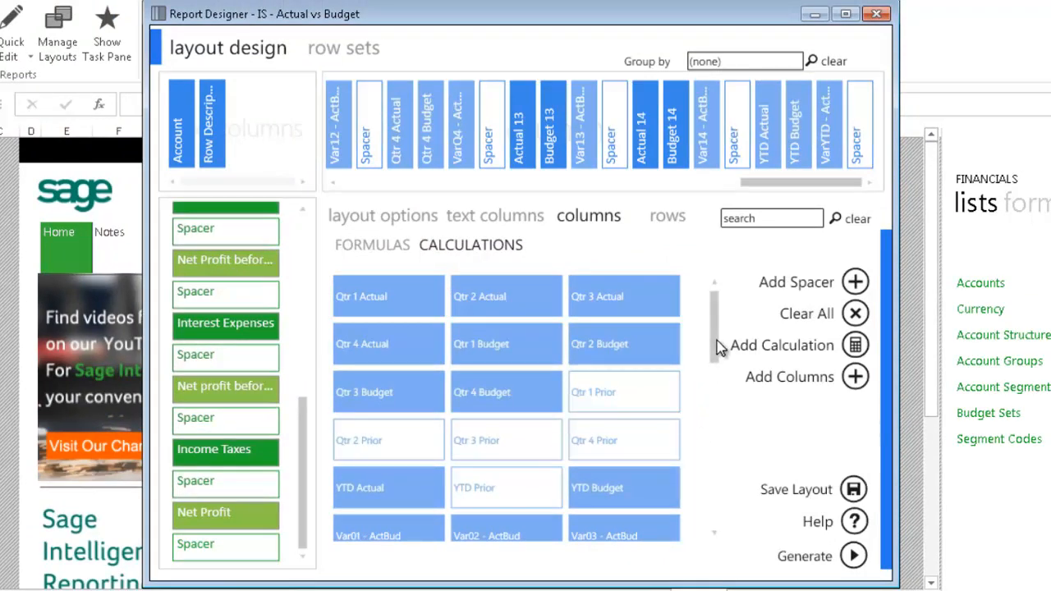
scroll("down", 3)
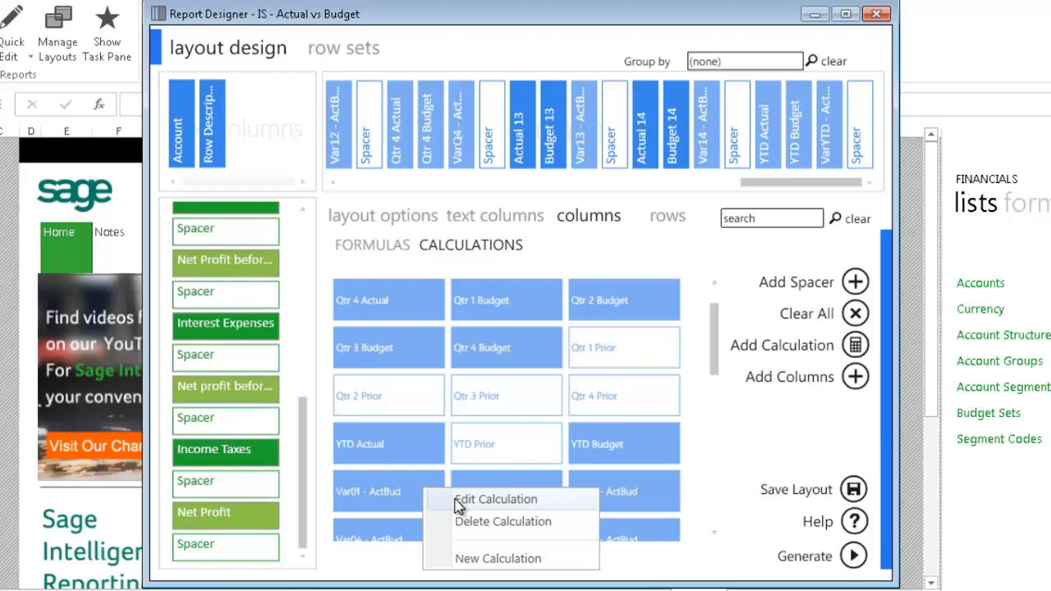
left_click(496, 499)
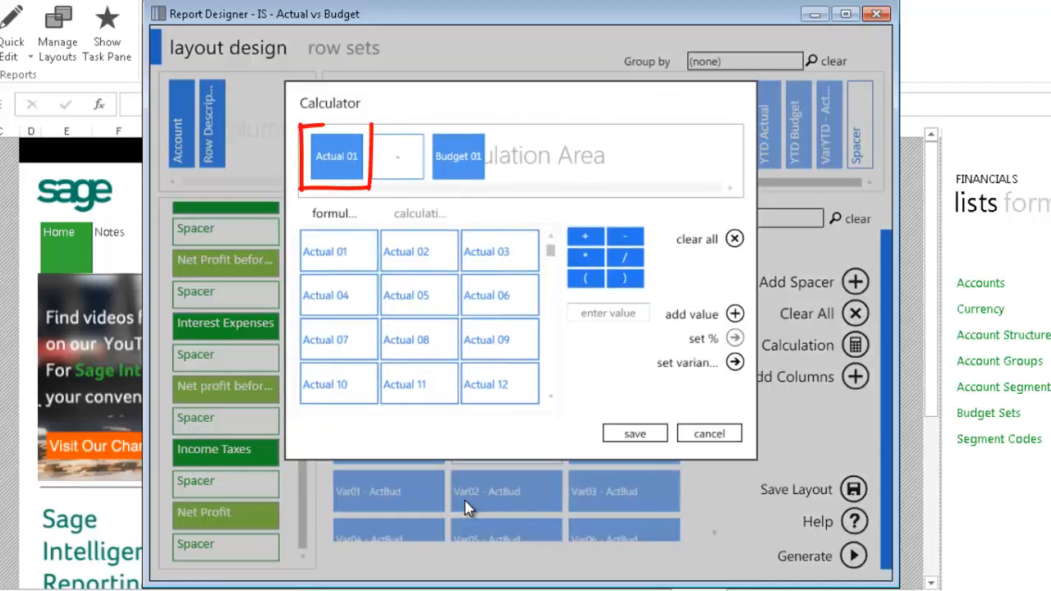
left_click(456, 154)
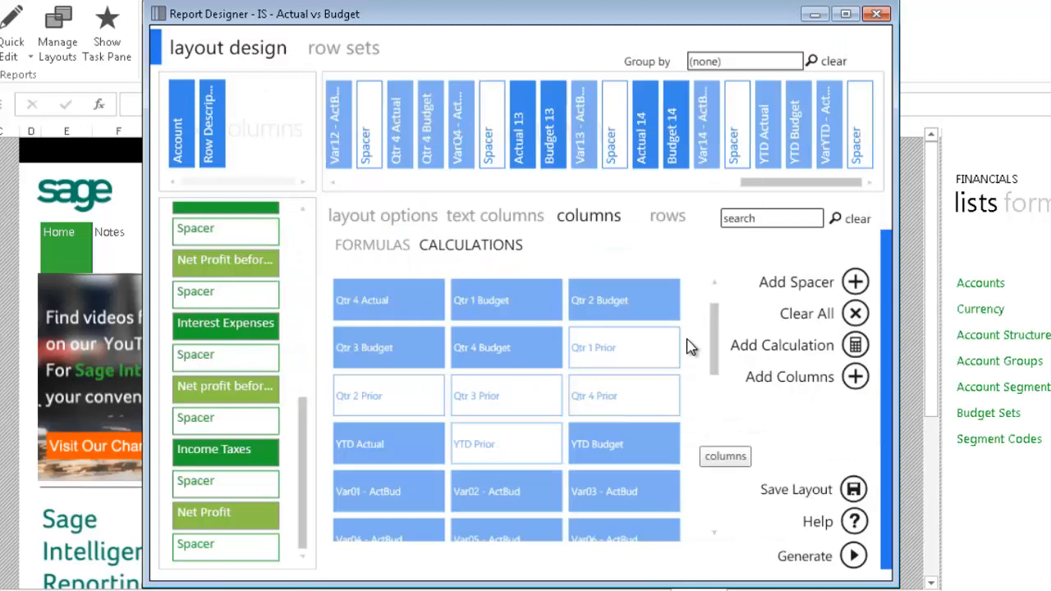
Step: Show the Income Statement calculated rows such as Gross Profit, Total Income and Net Profit
left_click(666, 217)
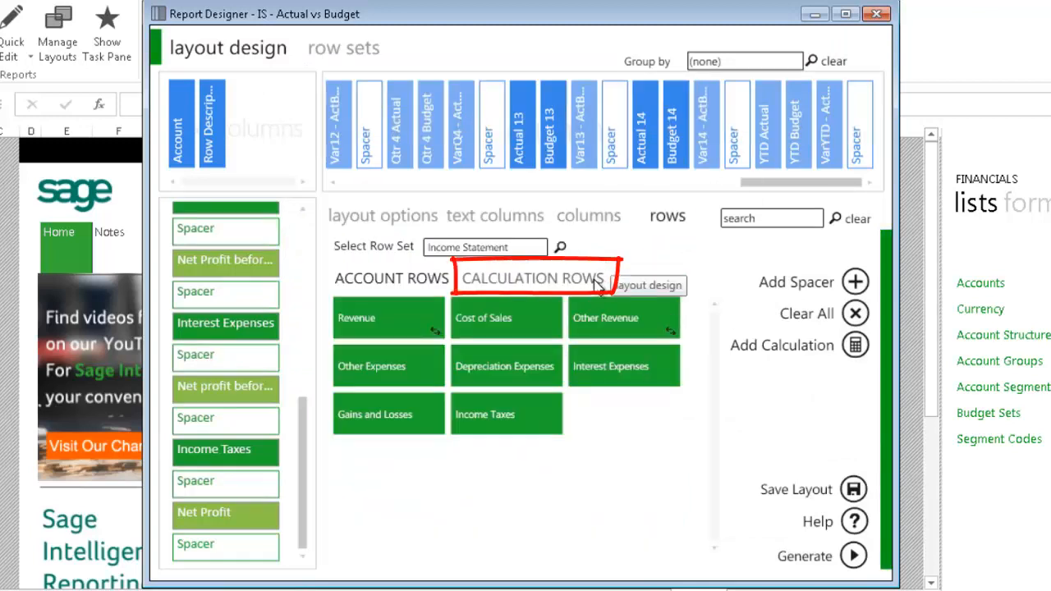
left_click(532, 278)
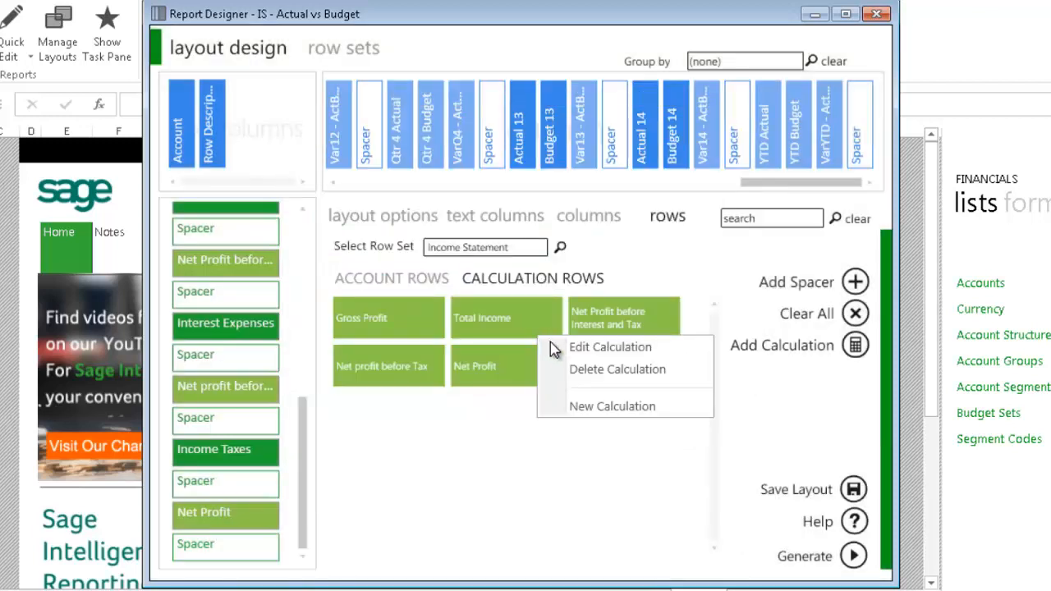
left_click(611, 346)
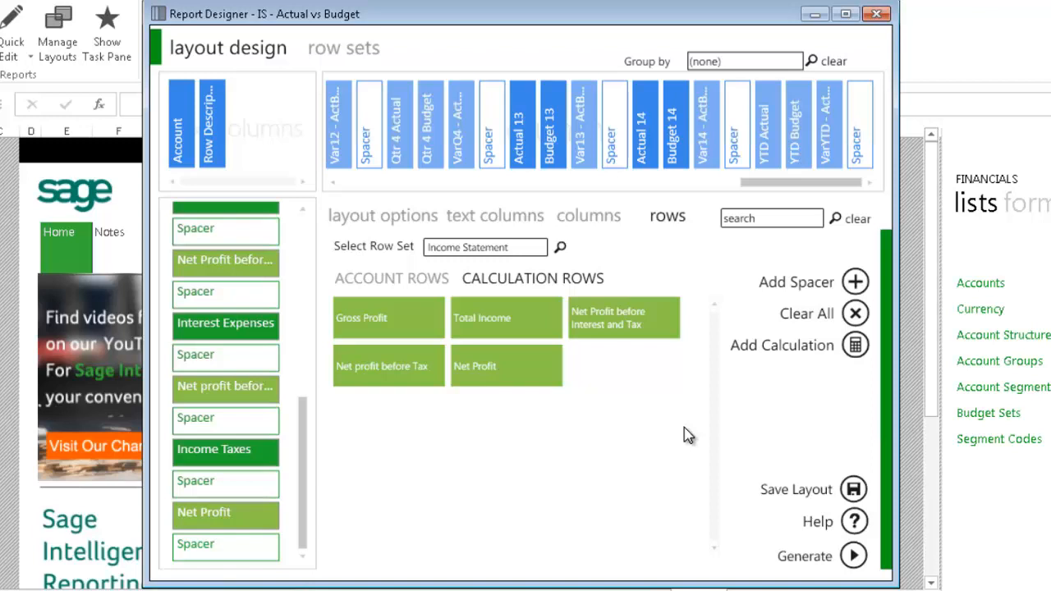
mouse_move(719, 419)
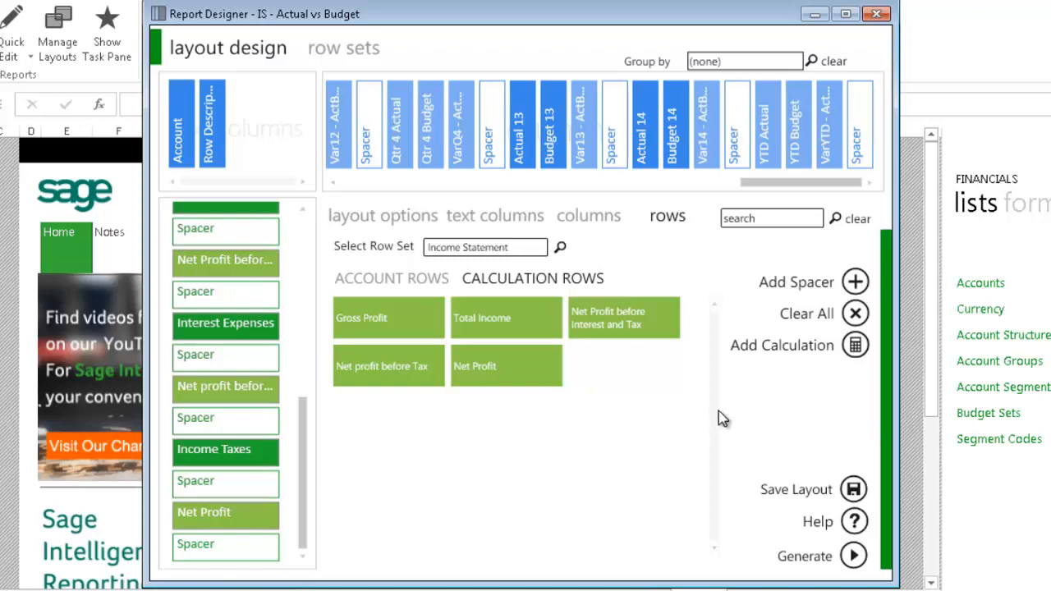
mouse_move(828, 325)
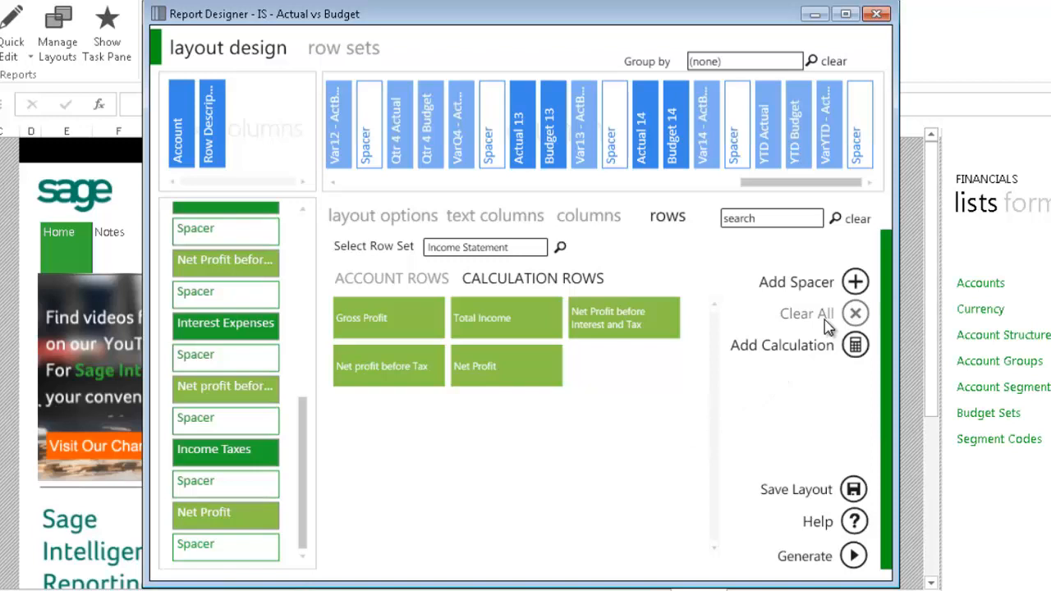
Step: Clear all rows, keep Revenue and Cost of Sales with spacers, and show the calculation rows list
left_click(854, 314)
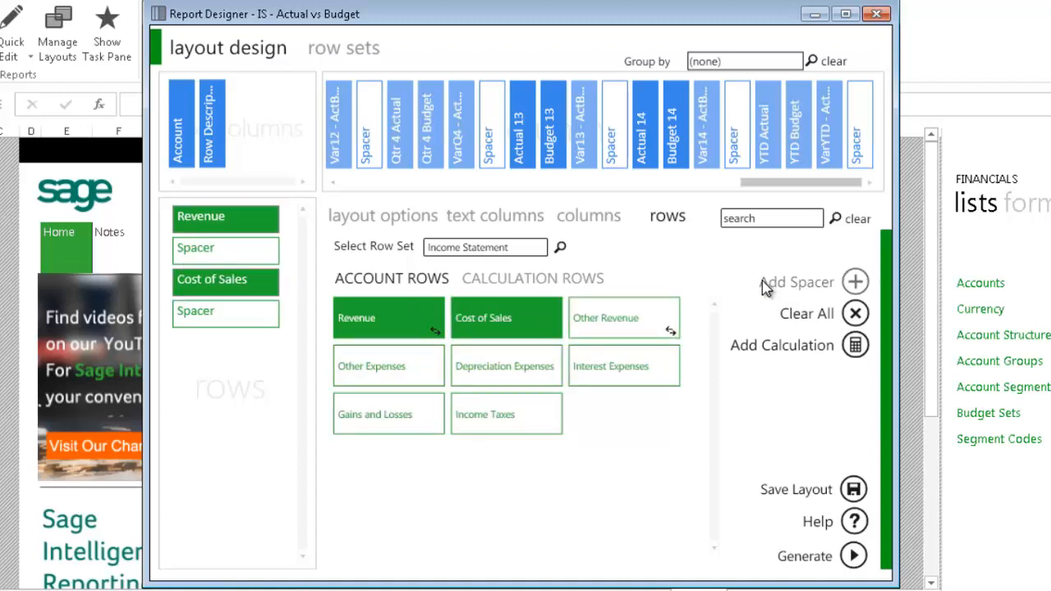
left_click(532, 278)
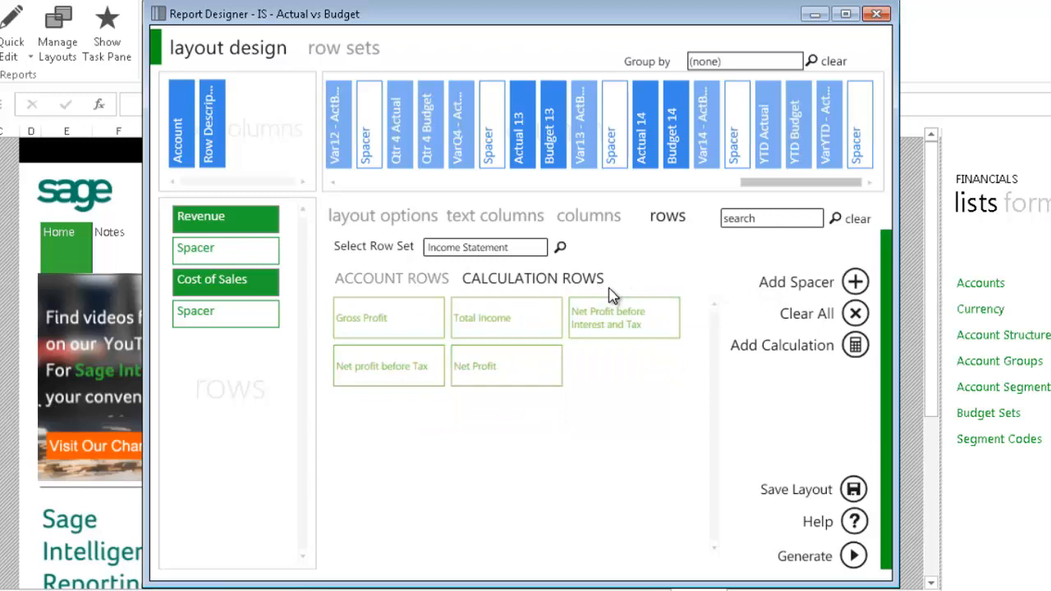
Step: Build a Revenue minus Cost of Sales calculation and save it as Gross Profit (New)
left_click(854, 345)
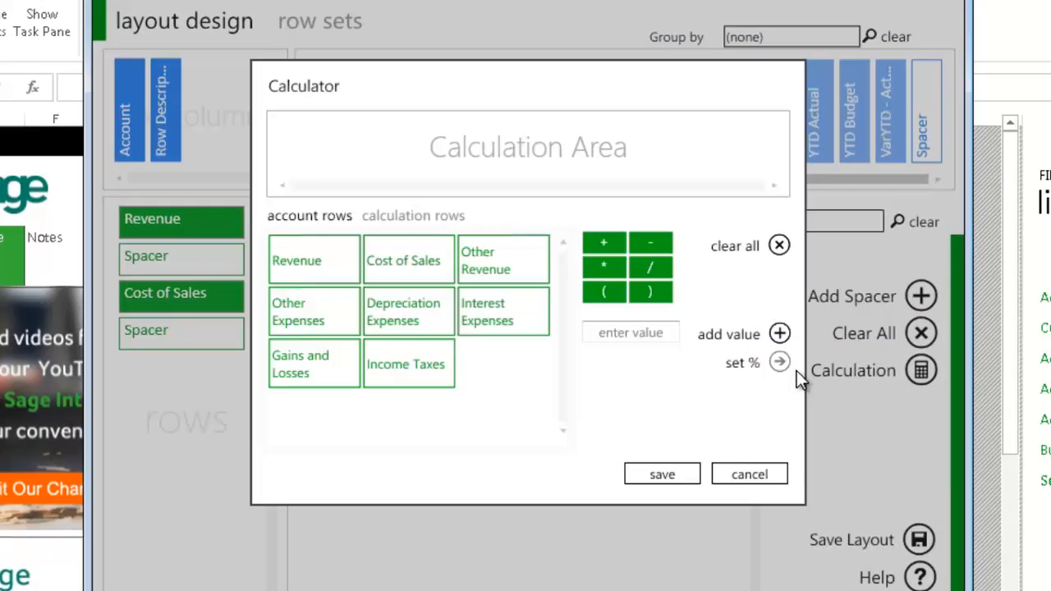
left_click(313, 259)
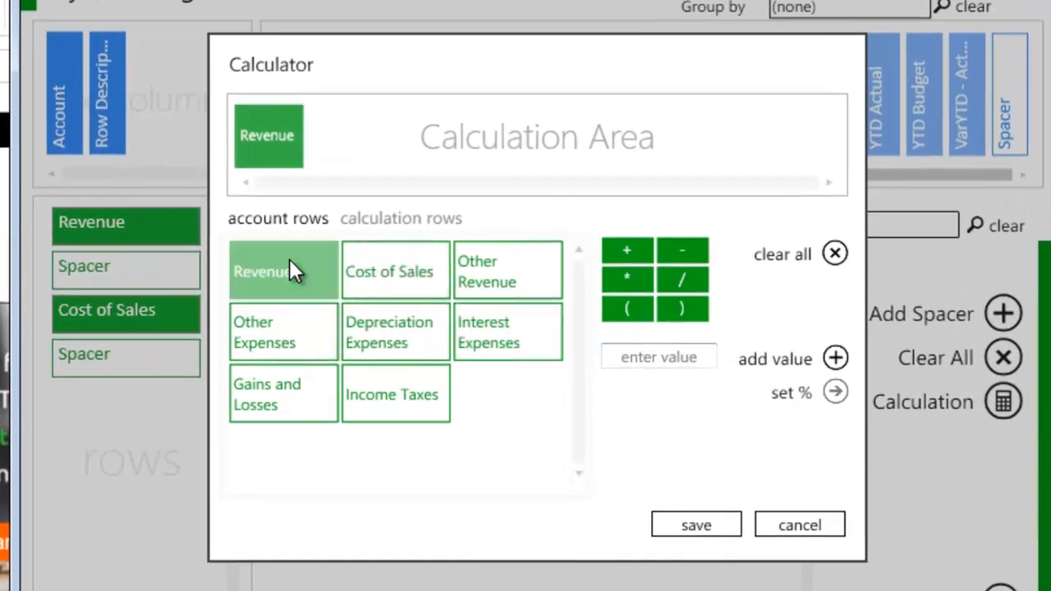
left_click(683, 250)
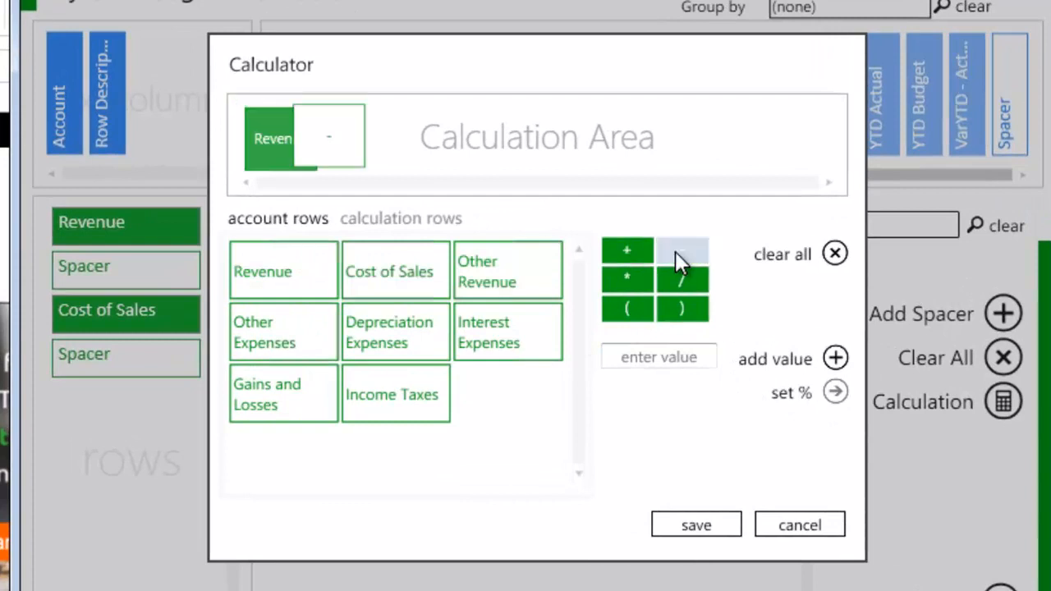
left_click(394, 271)
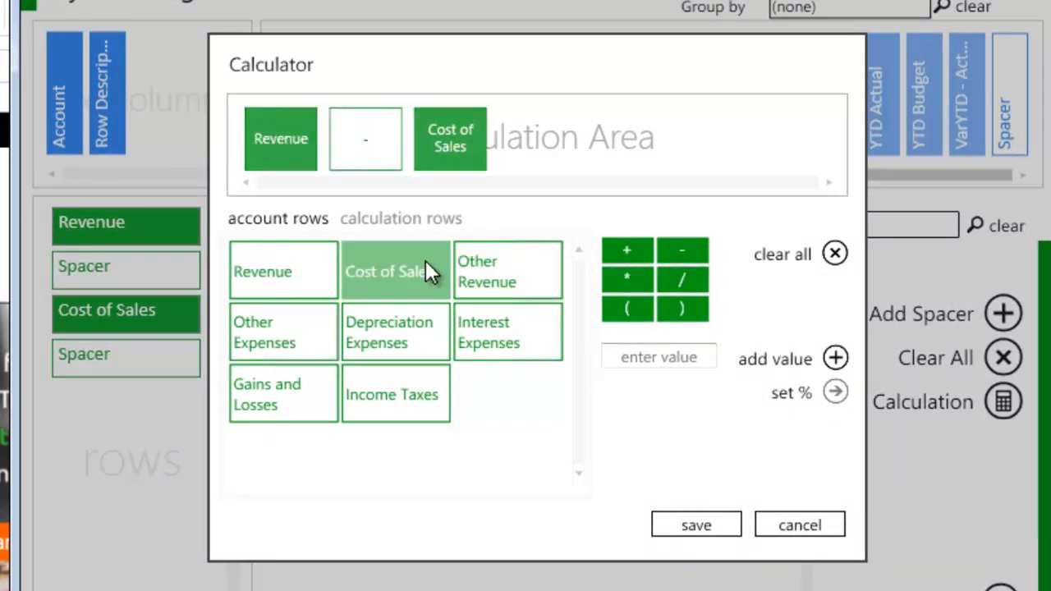
mouse_move(696, 526)
type("Gross Profit (N")
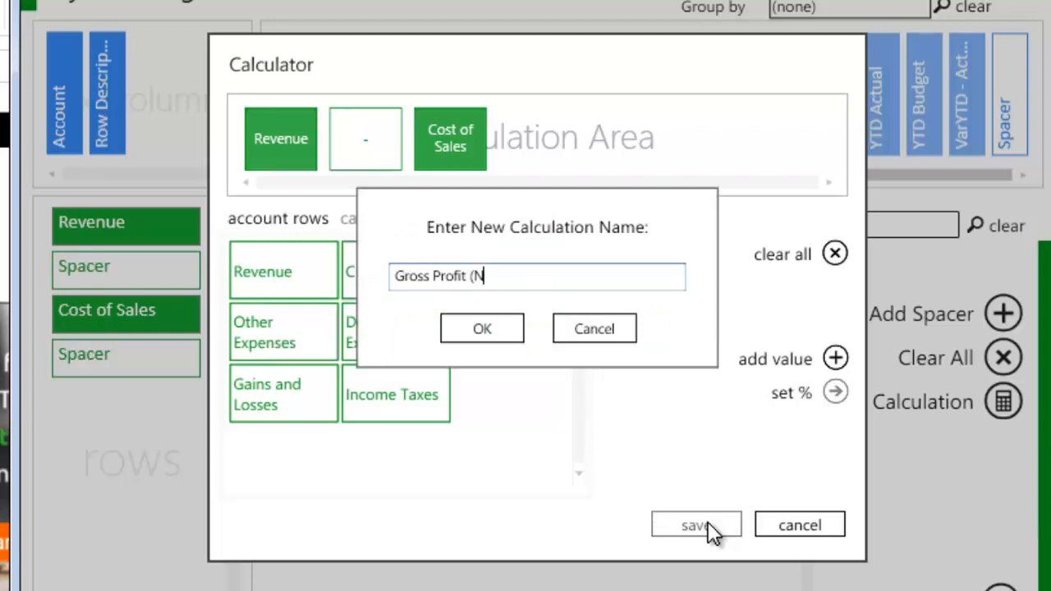
type("ew)")
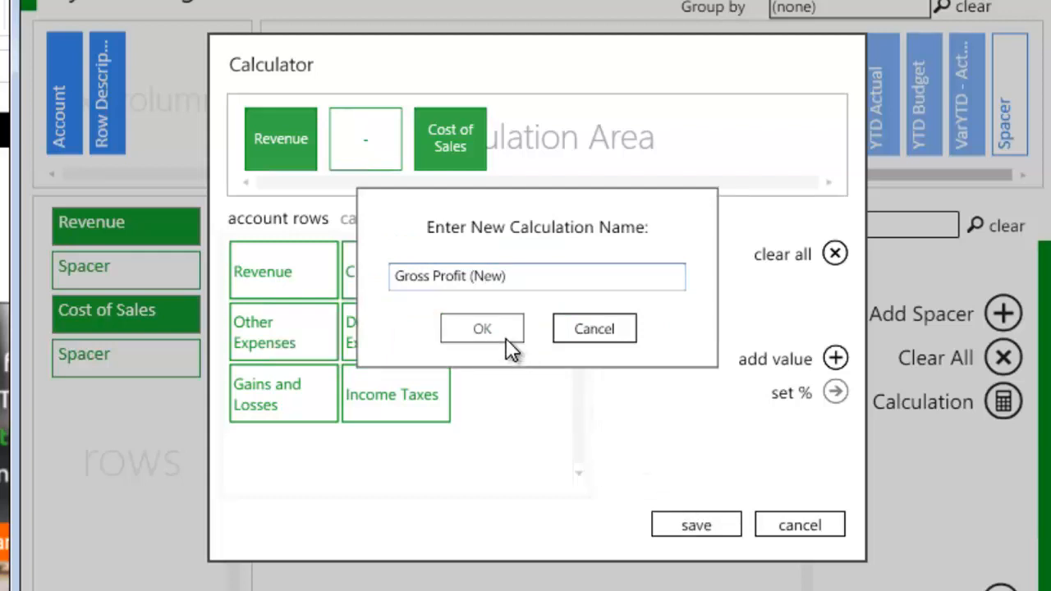
left_click(482, 329)
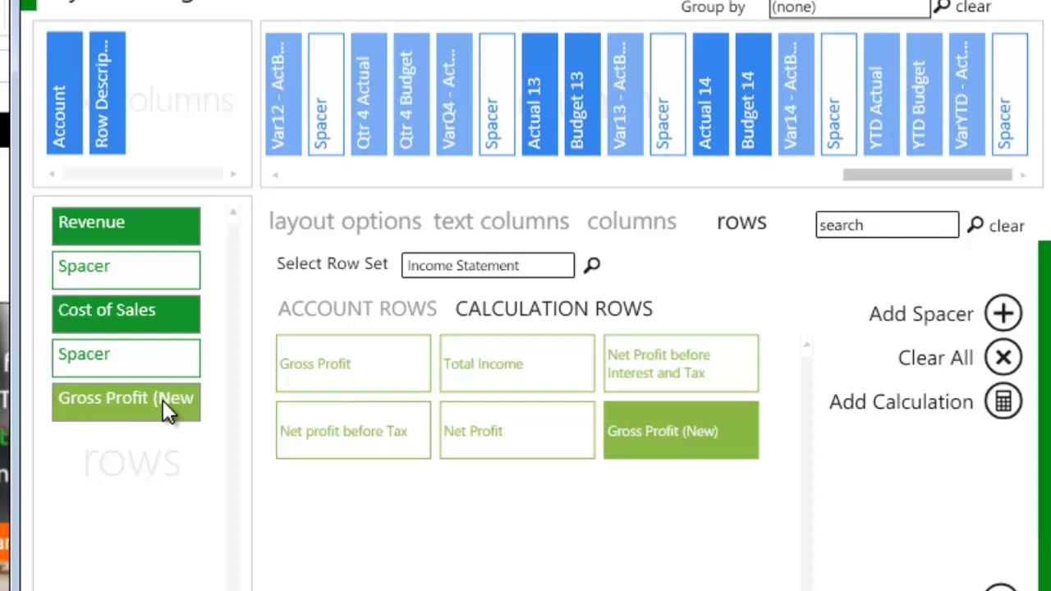
Step: Place Gross Profit (New) below Cost of Sales and generate the layout into Excel
left_click_drag(125, 399, 125, 222)
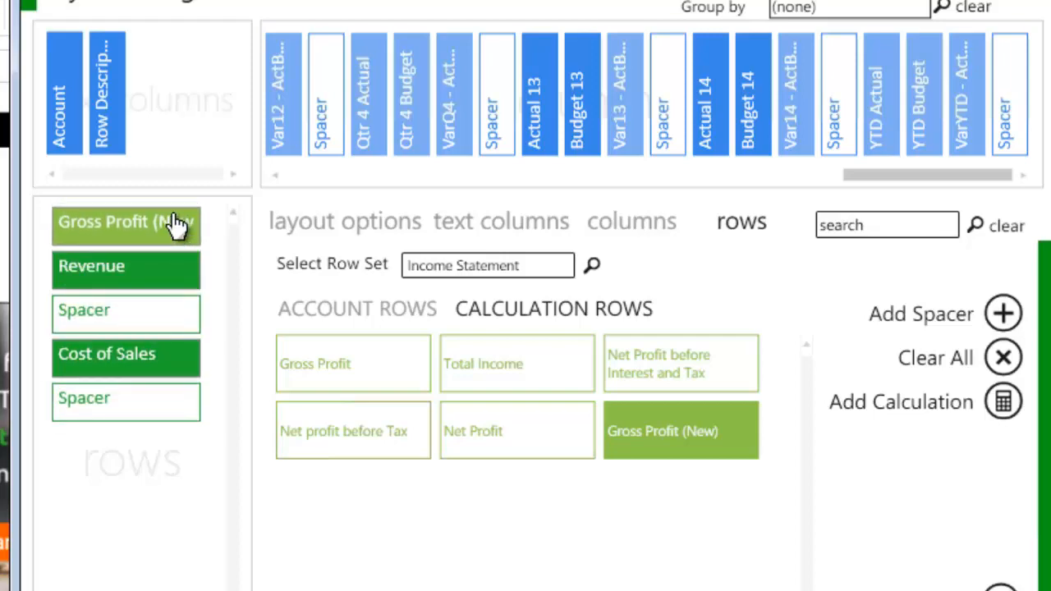
left_click_drag(124, 221, 123, 403)
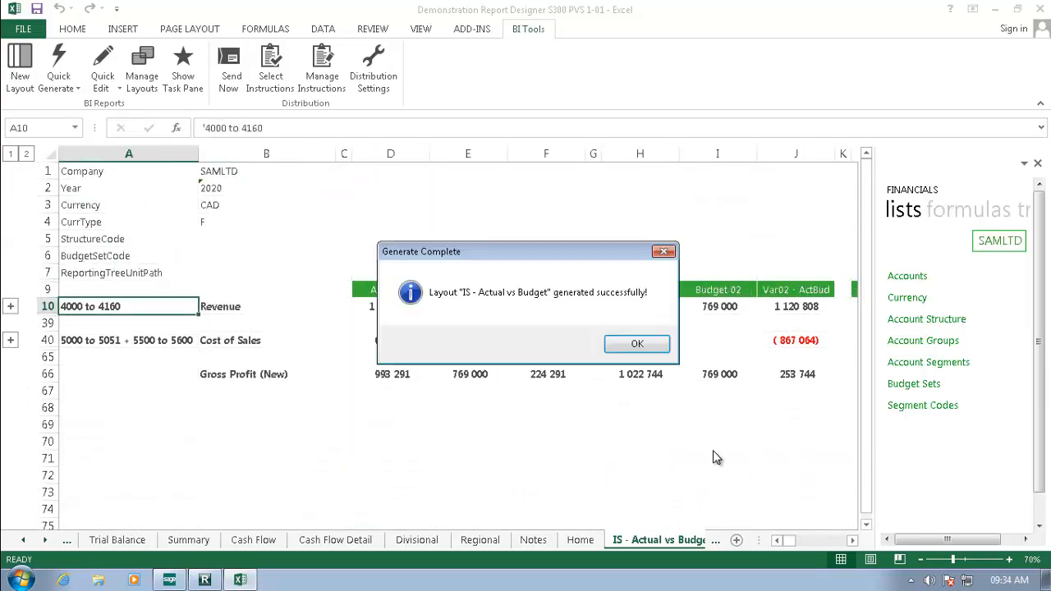
left_click(638, 344)
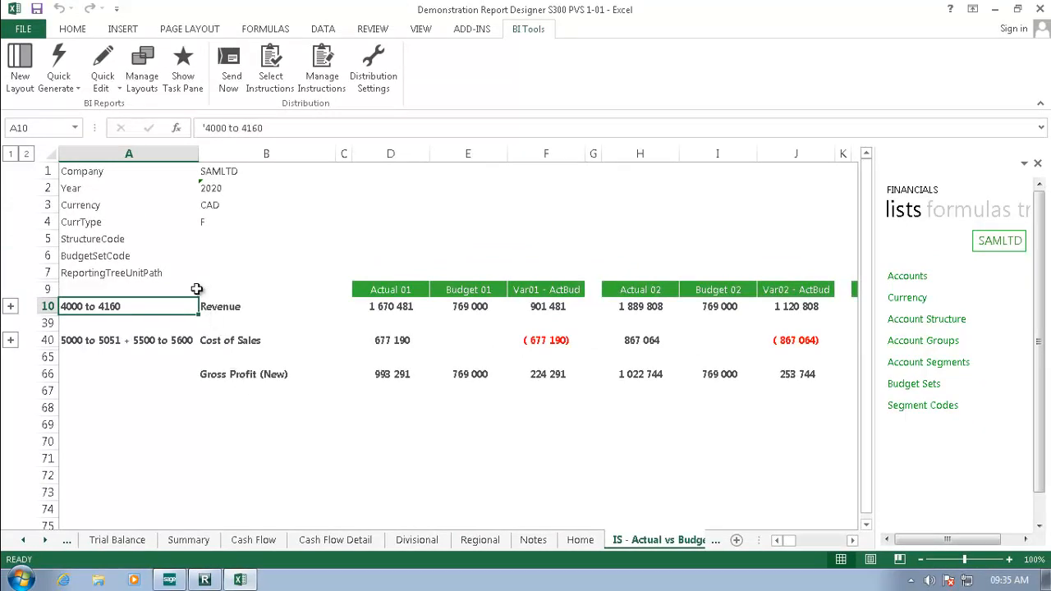
left_click(102, 66)
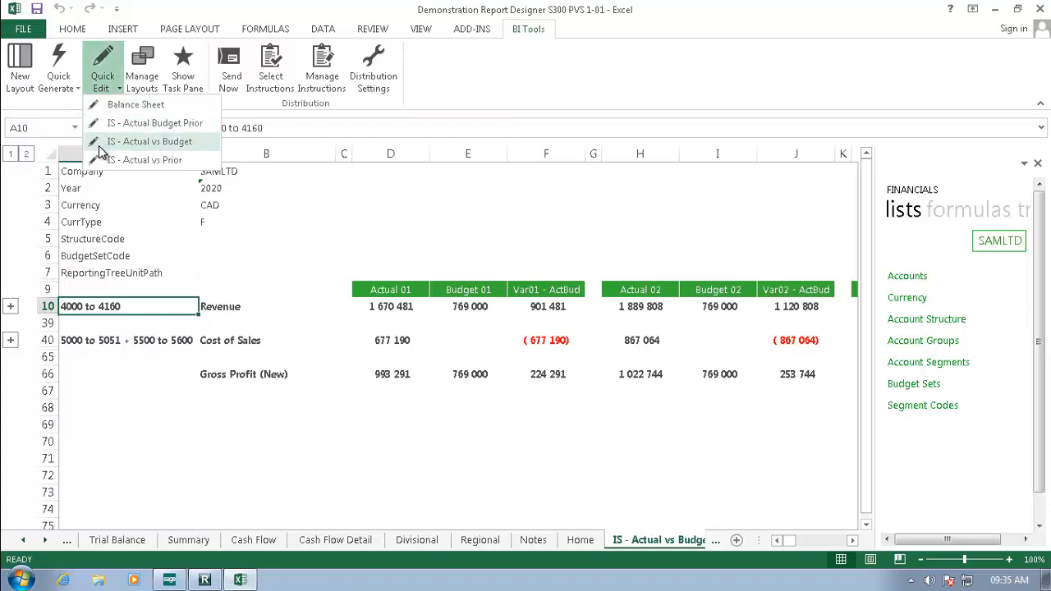
Step: Build (Revenue - Cost of Sales) / Revenue as a percentage, save it as Gross Profit %, and generate
left_click(153, 141)
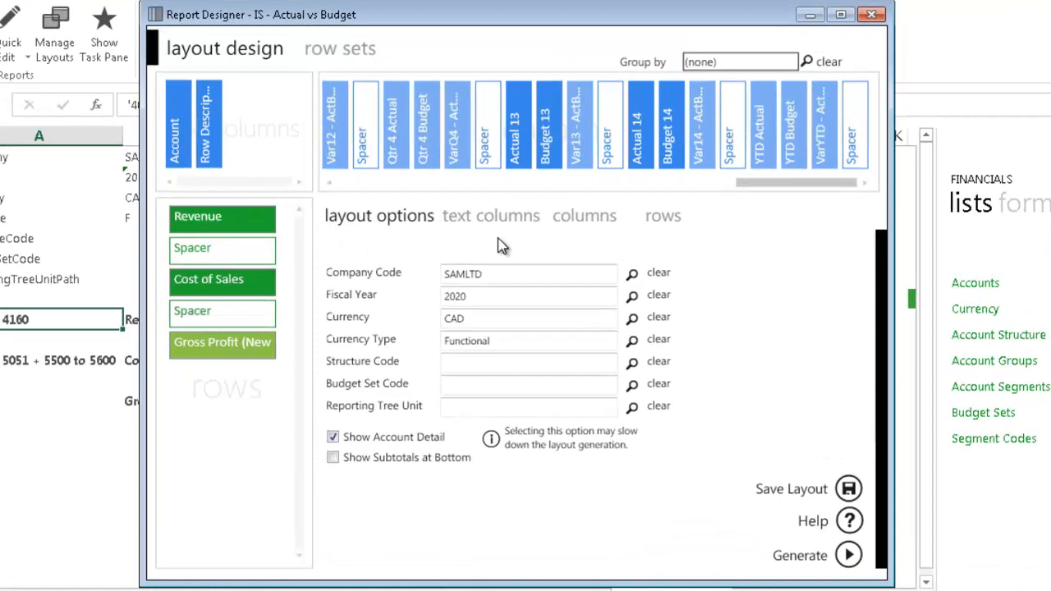
left_click(664, 215)
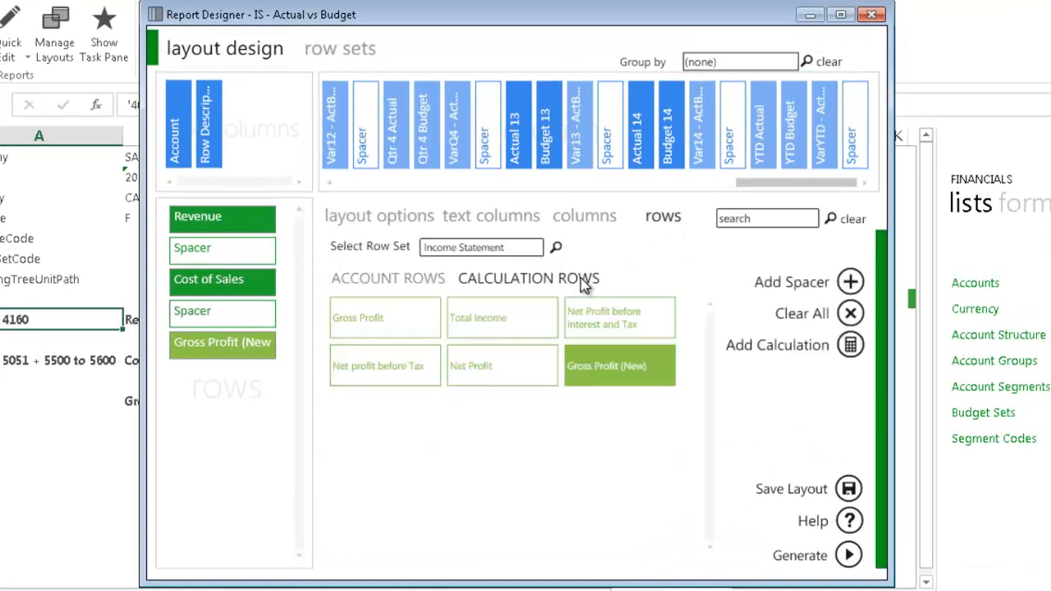
mouse_move(780, 359)
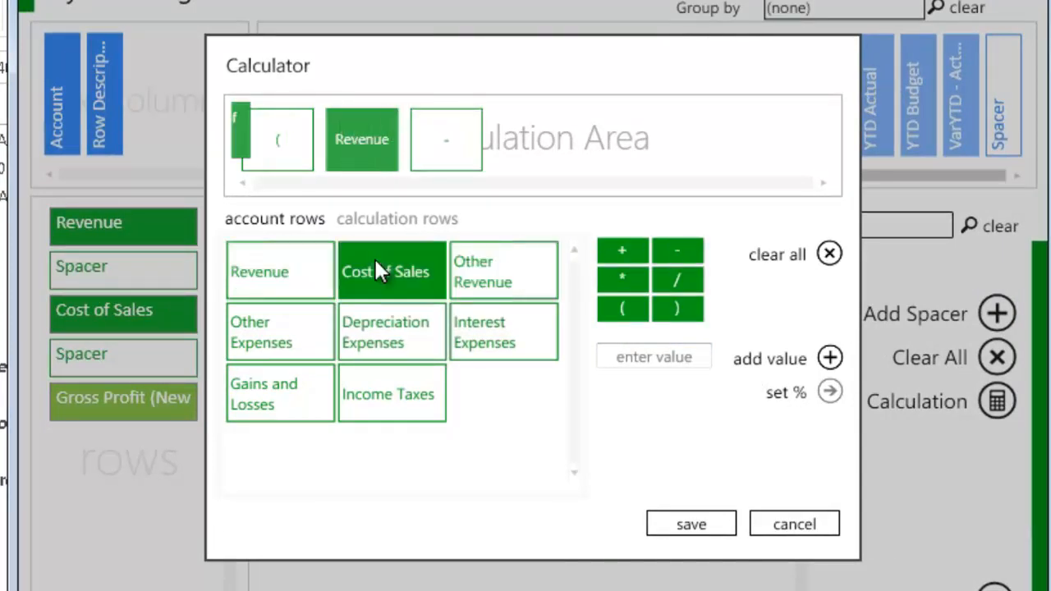
left_click(391, 271)
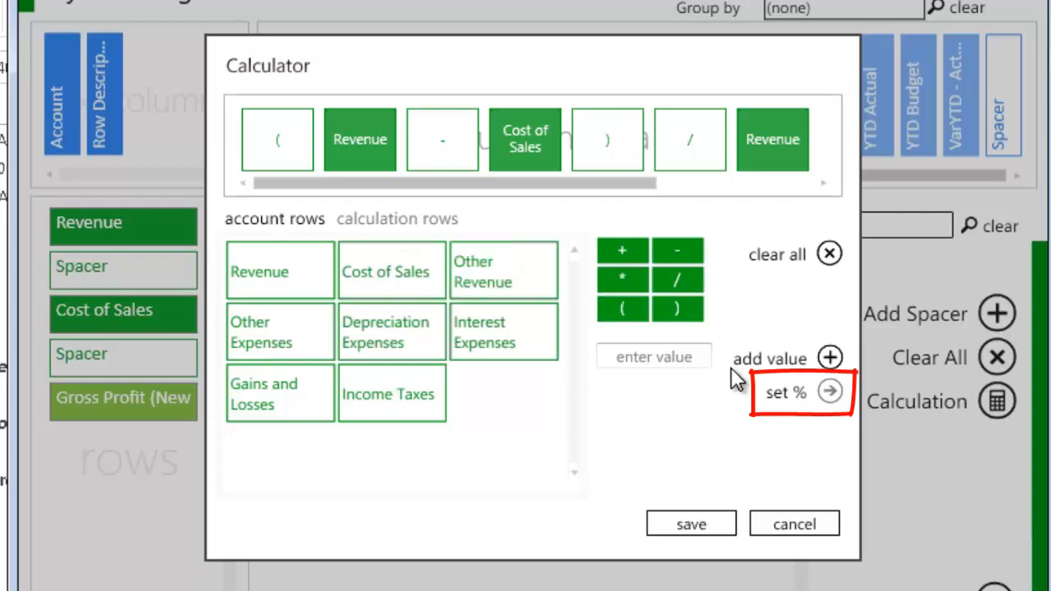
mouse_move(771, 453)
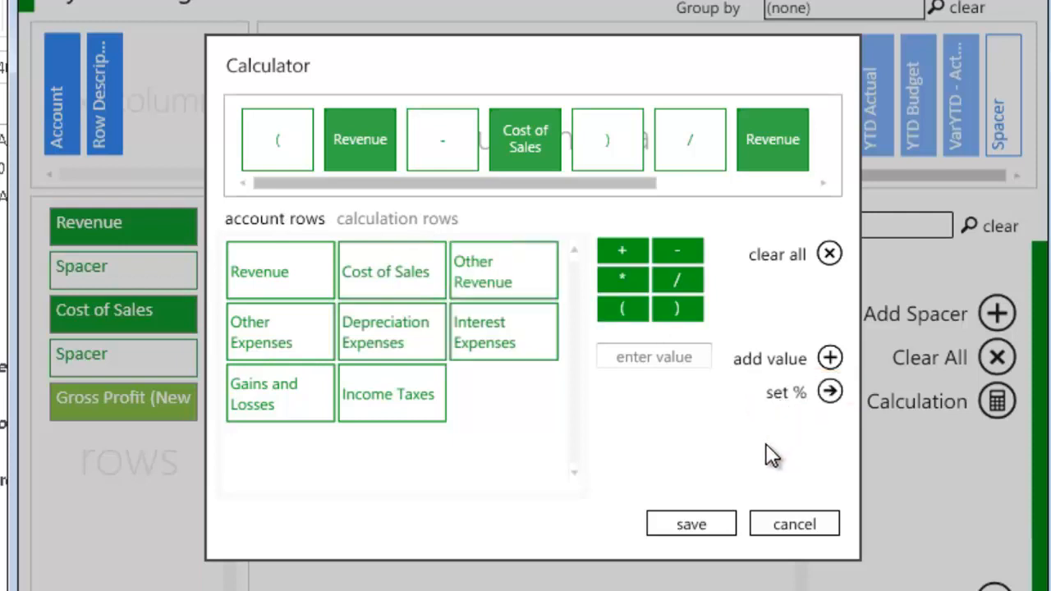
left_click(690, 523)
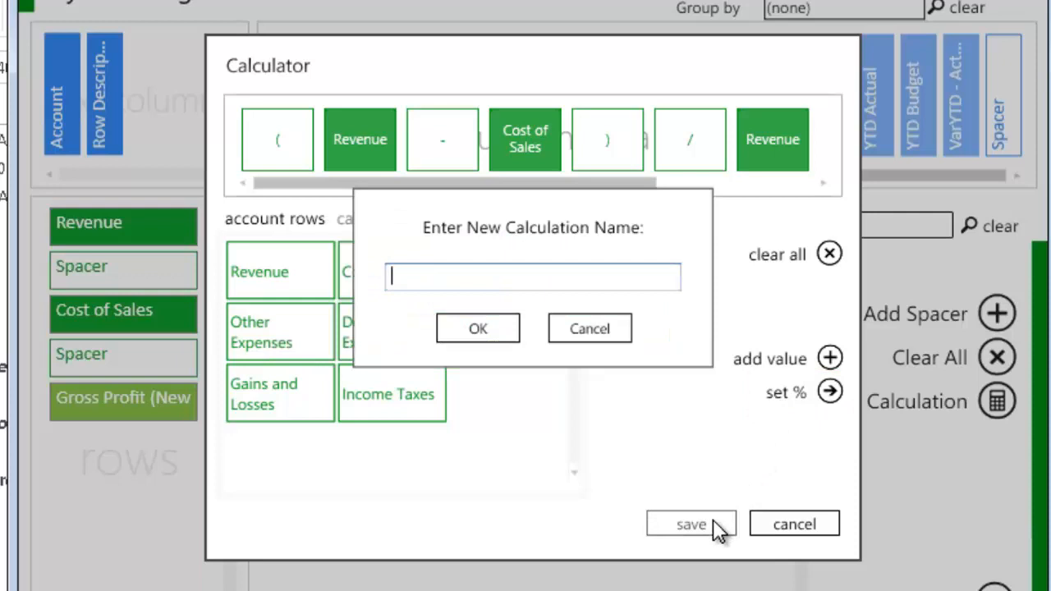
type("Gross Profit %")
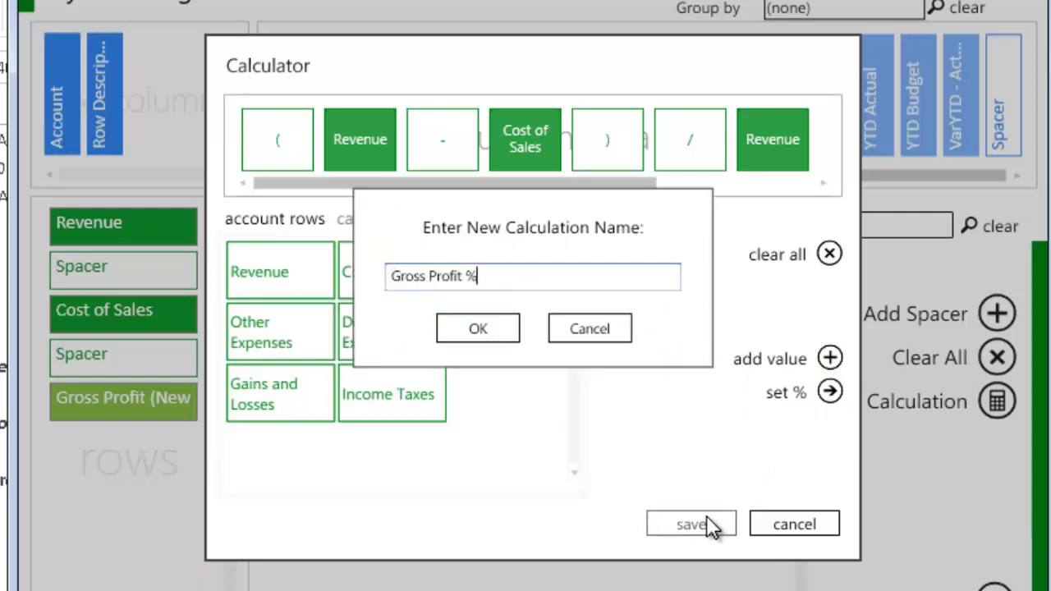
left_click(476, 328)
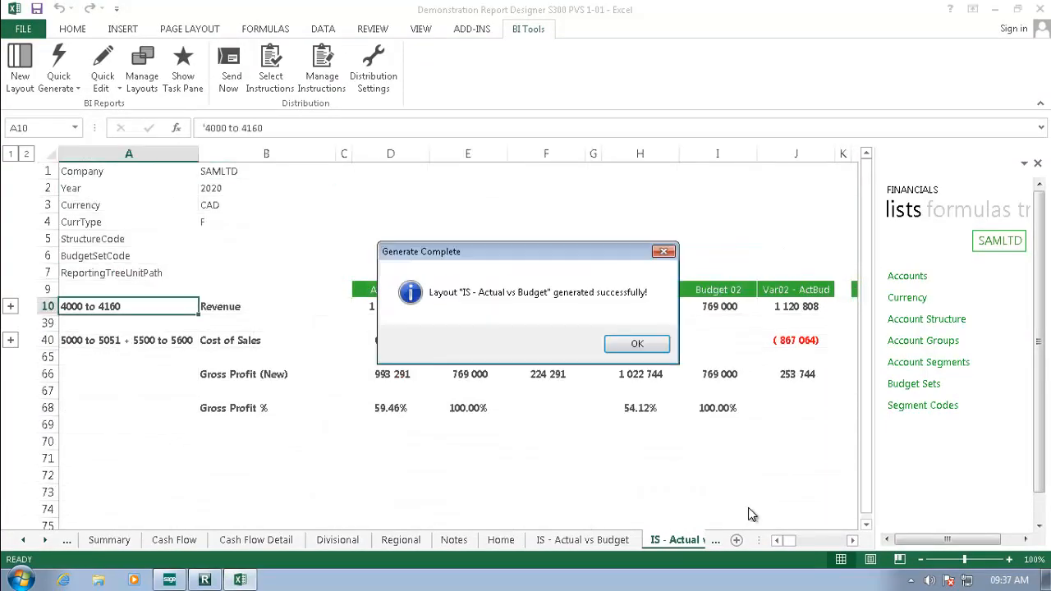
Step: Dismiss the Generate Complete message and list the report layouts available to edit
left_click(637, 345)
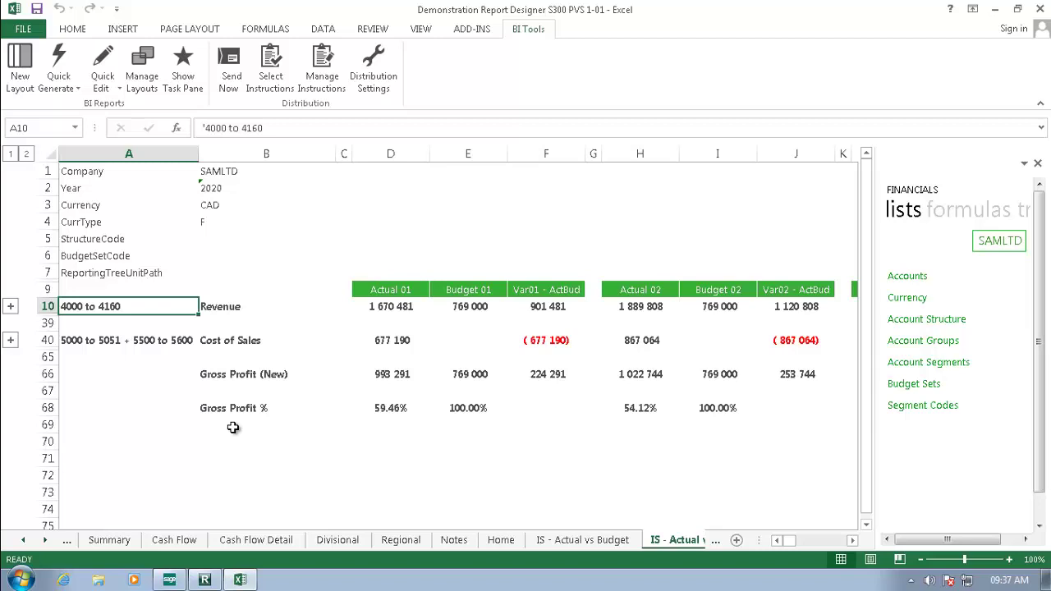
left_click(102, 65)
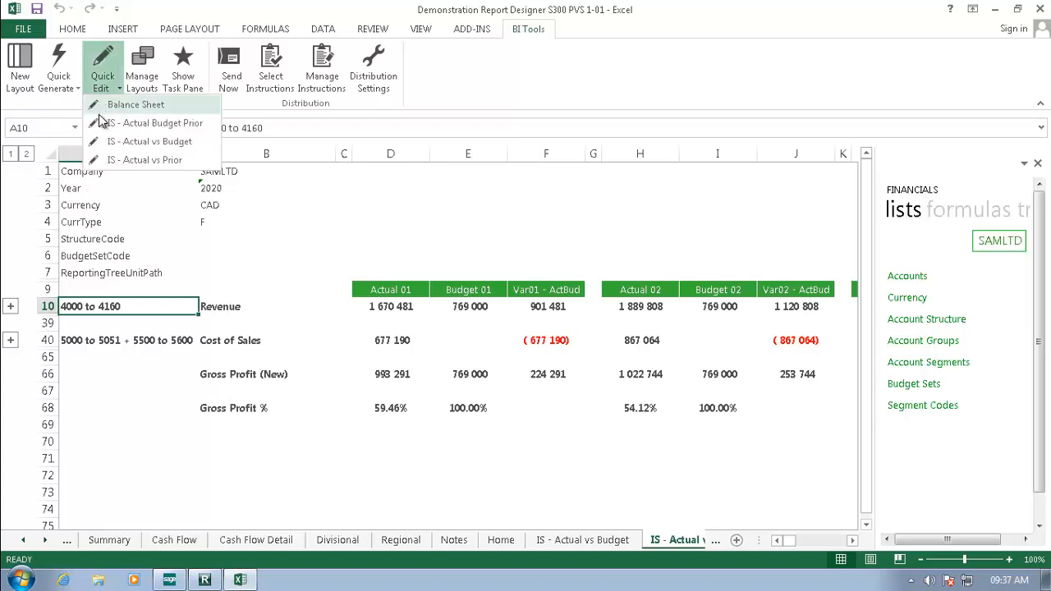
Step: Build a new calculated row formula: Revenue + (Revenue * (115/100))
left_click(148, 141)
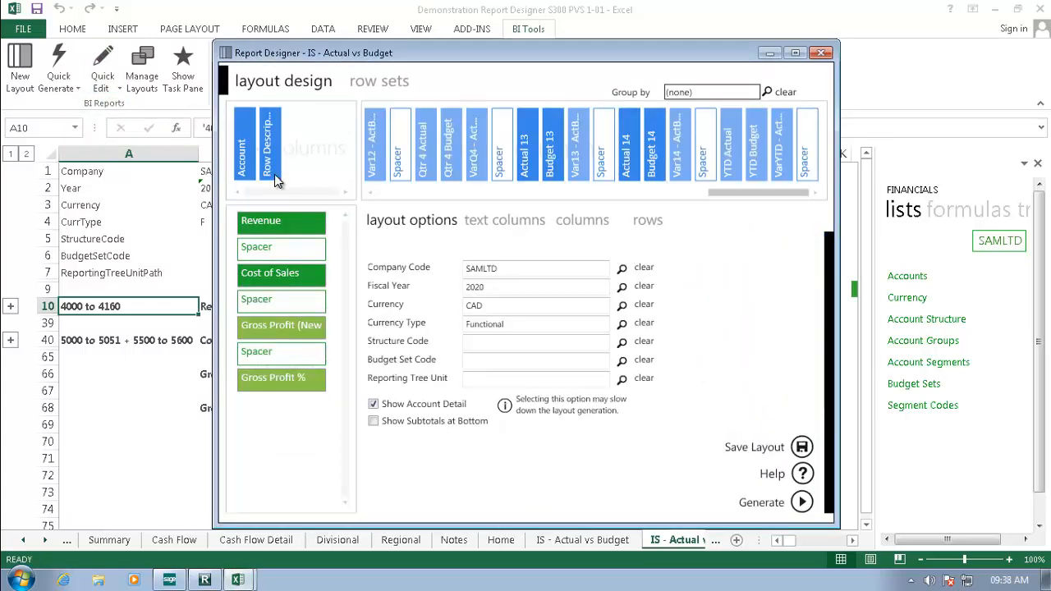
left_click(647, 220)
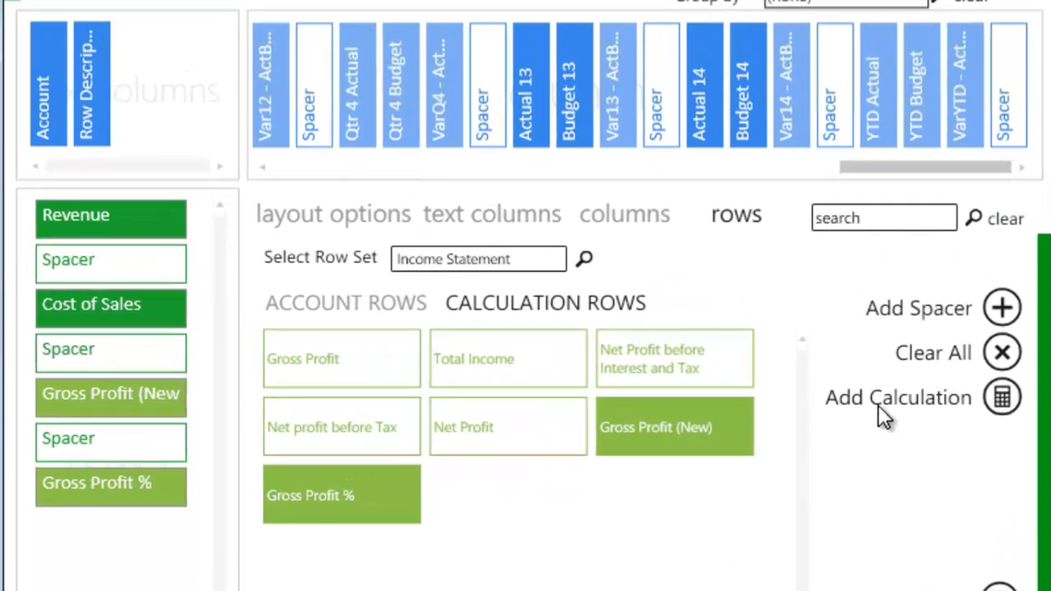
left_click(1001, 399)
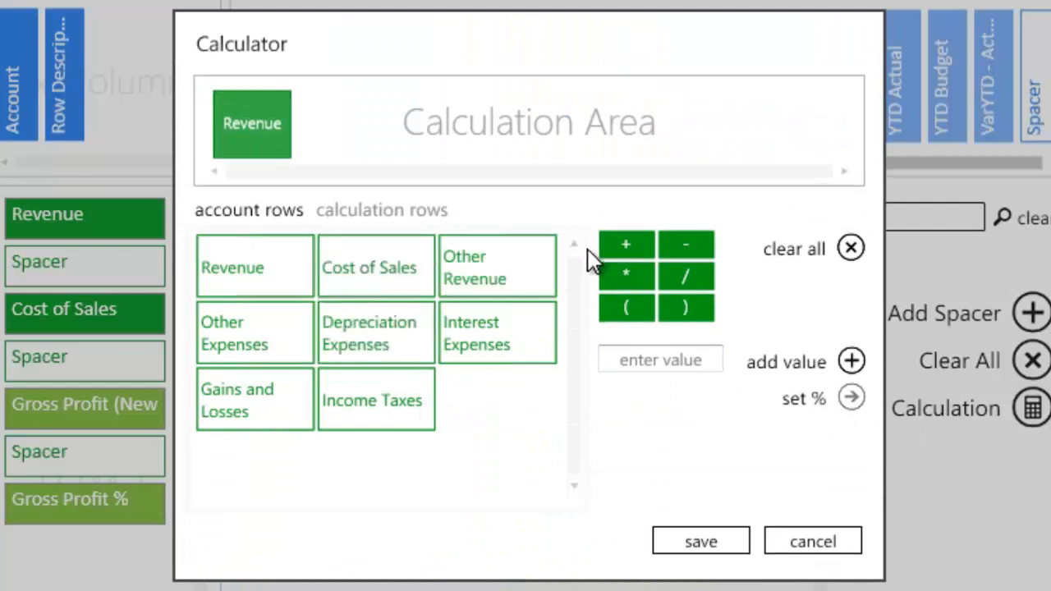
left_click(627, 243)
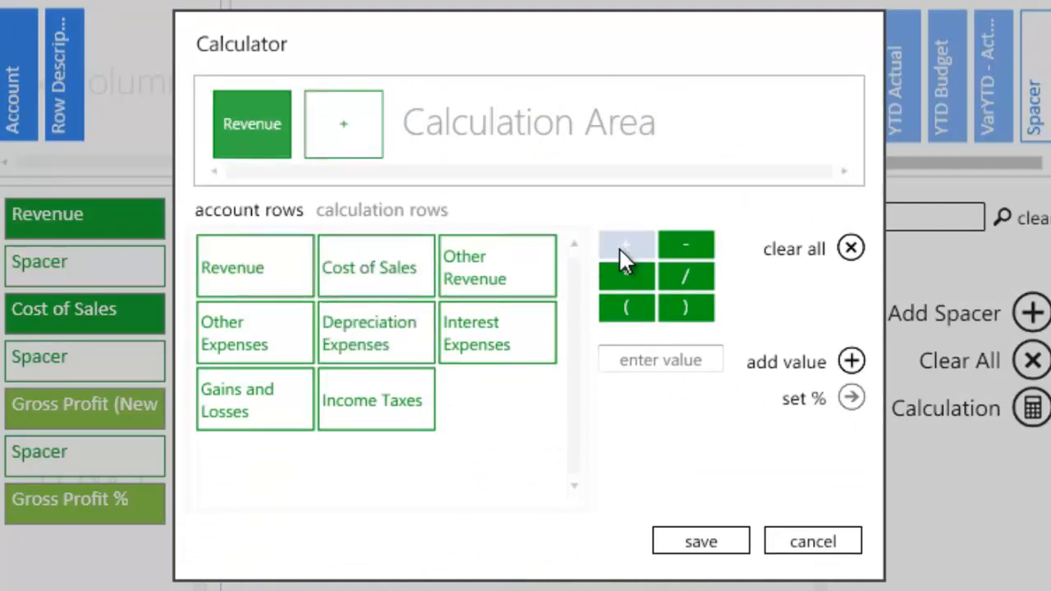
mouse_move(627, 292)
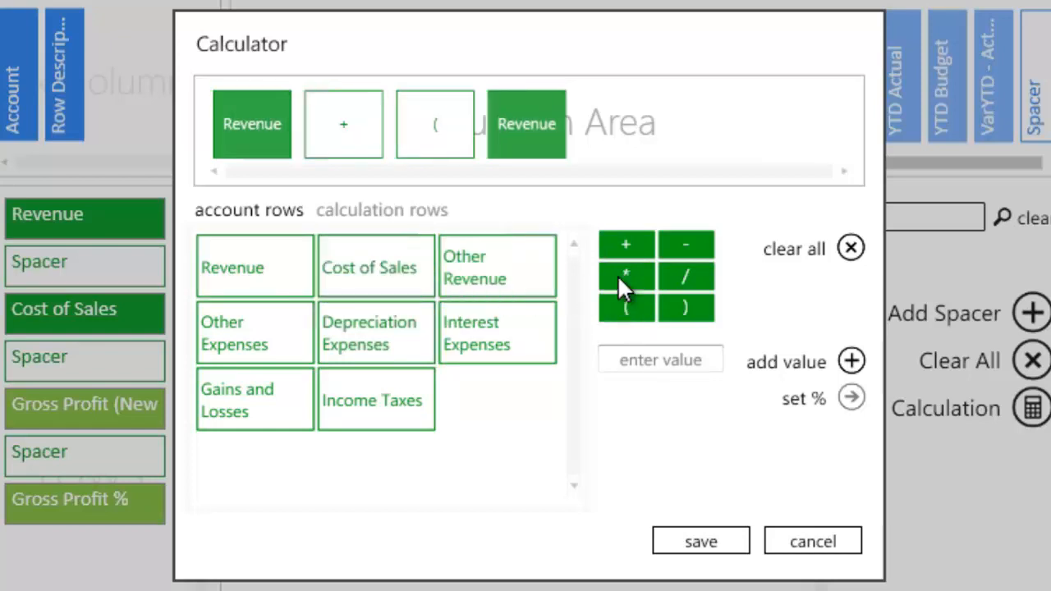
left_click(626, 308)
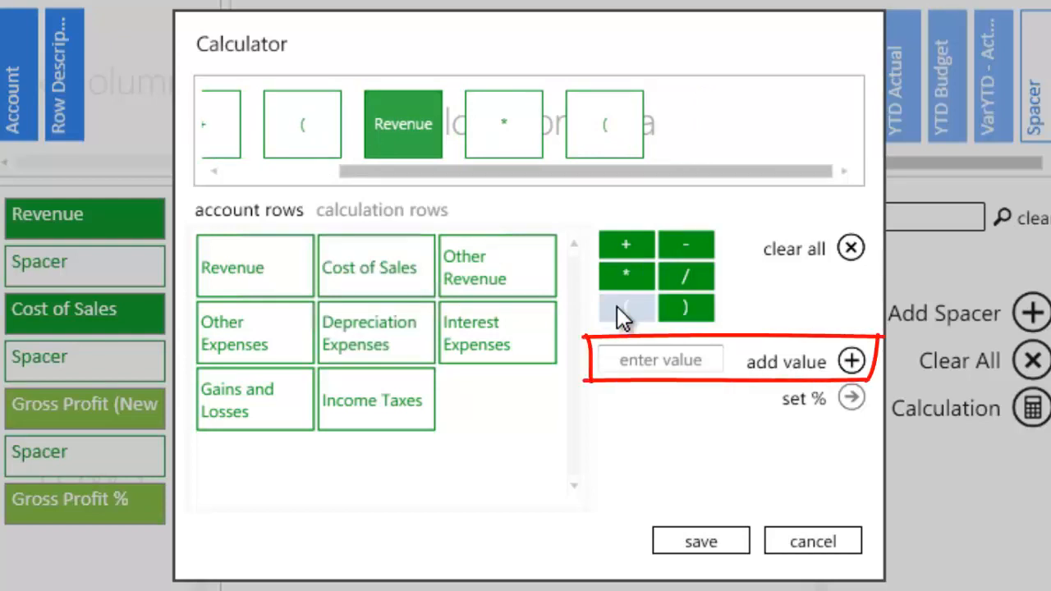
left_click(660, 358)
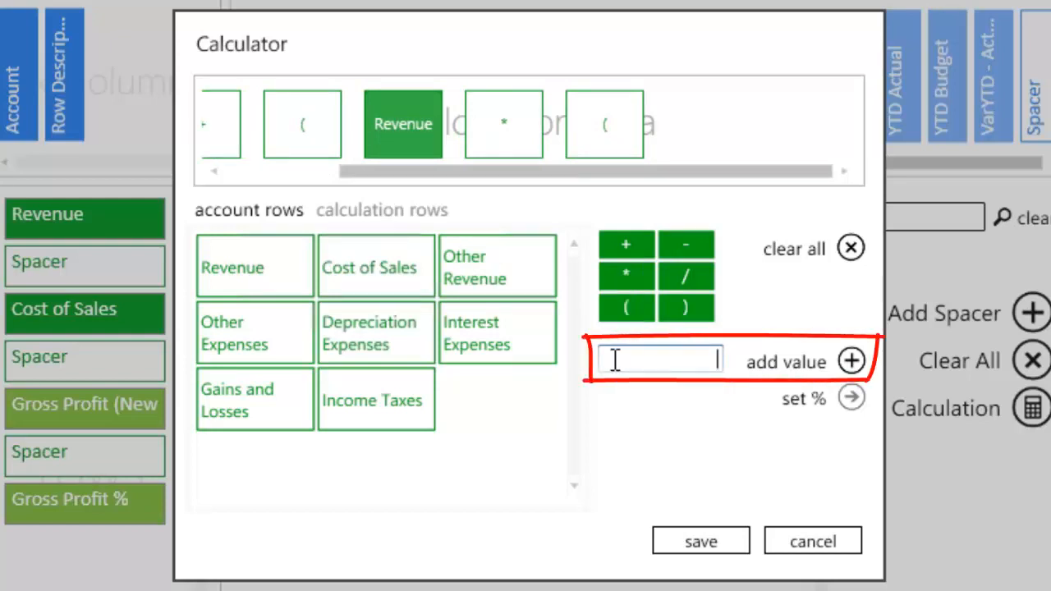
type("115")
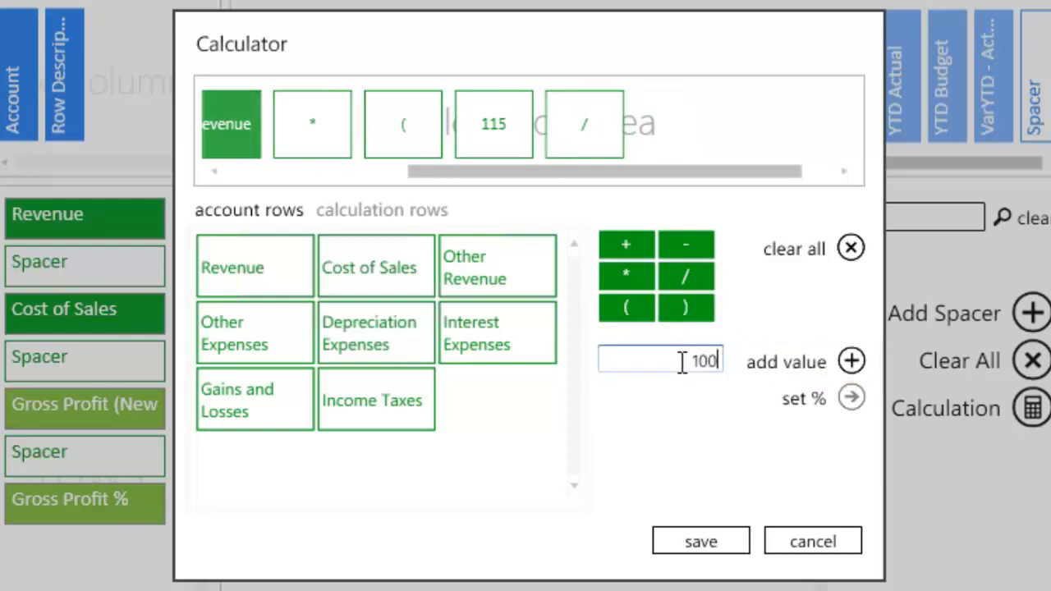
left_click(693, 307)
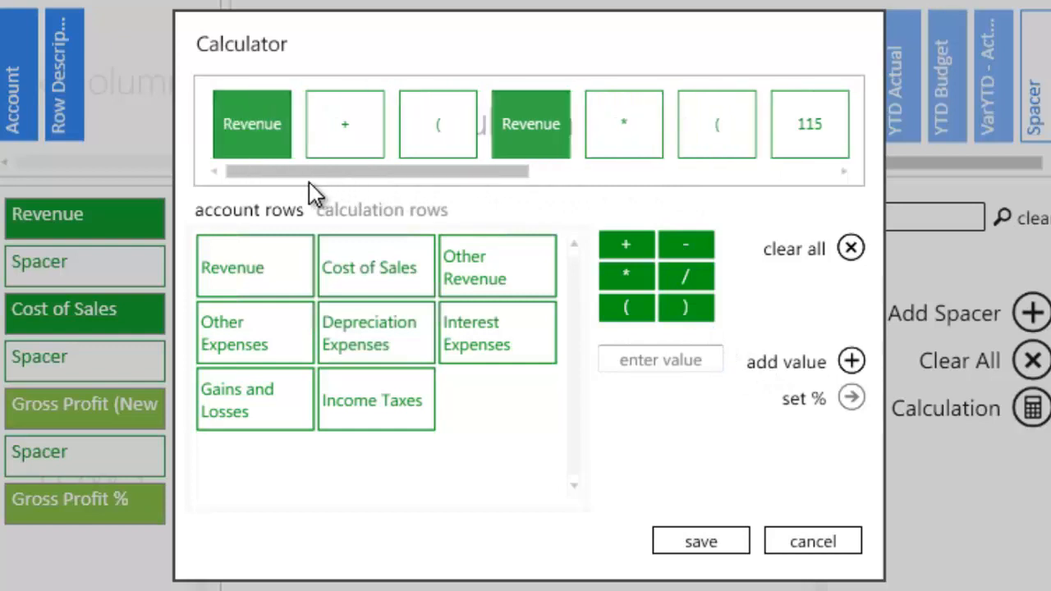
Step: Save the calculation under the name 2015 Revenue Forecast
left_click(699, 541)
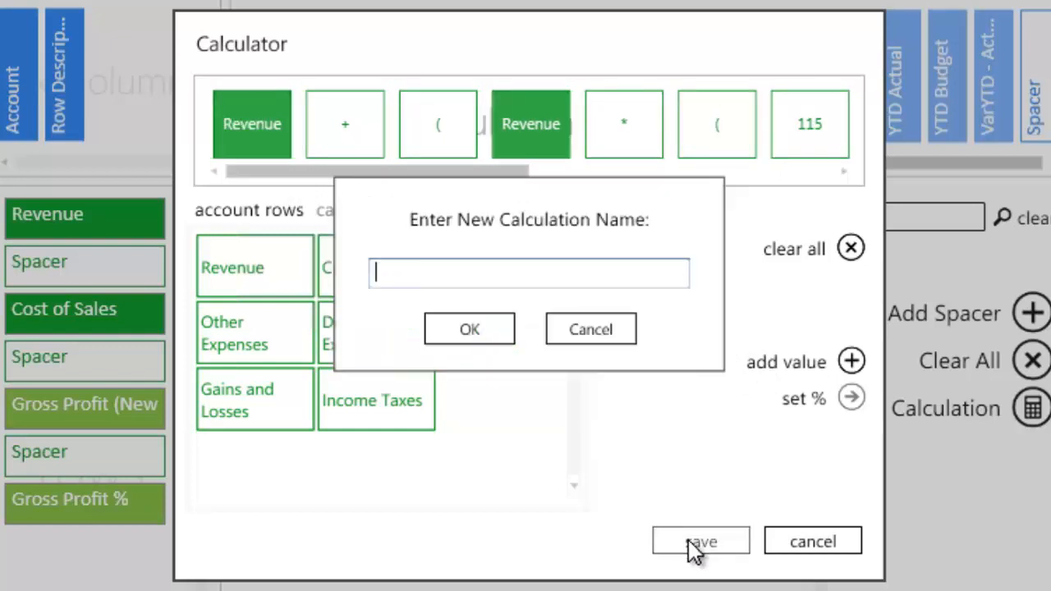
type("2015 Revenue Forecast")
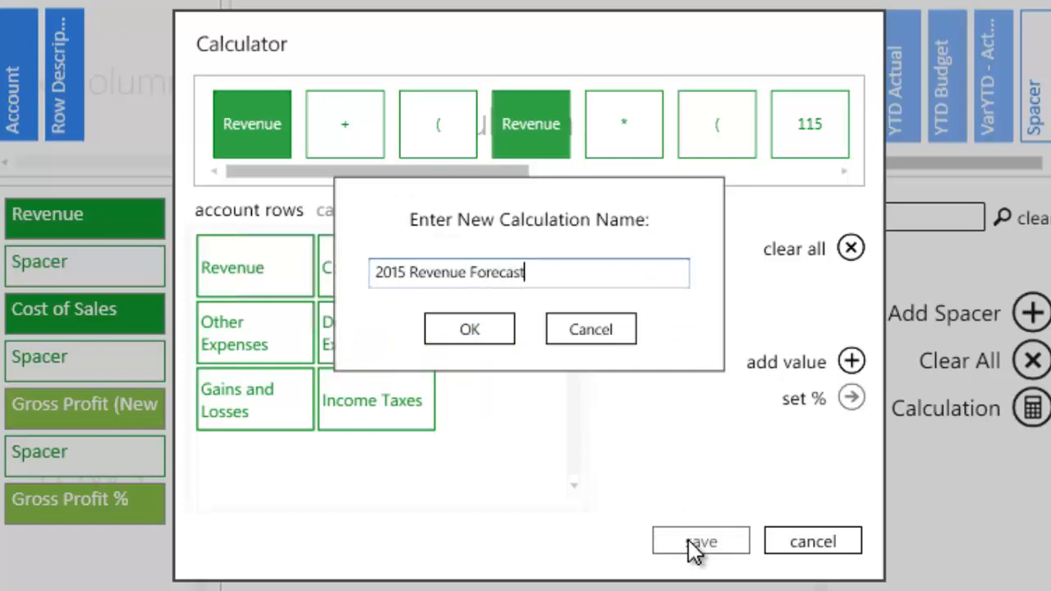
left_click(469, 329)
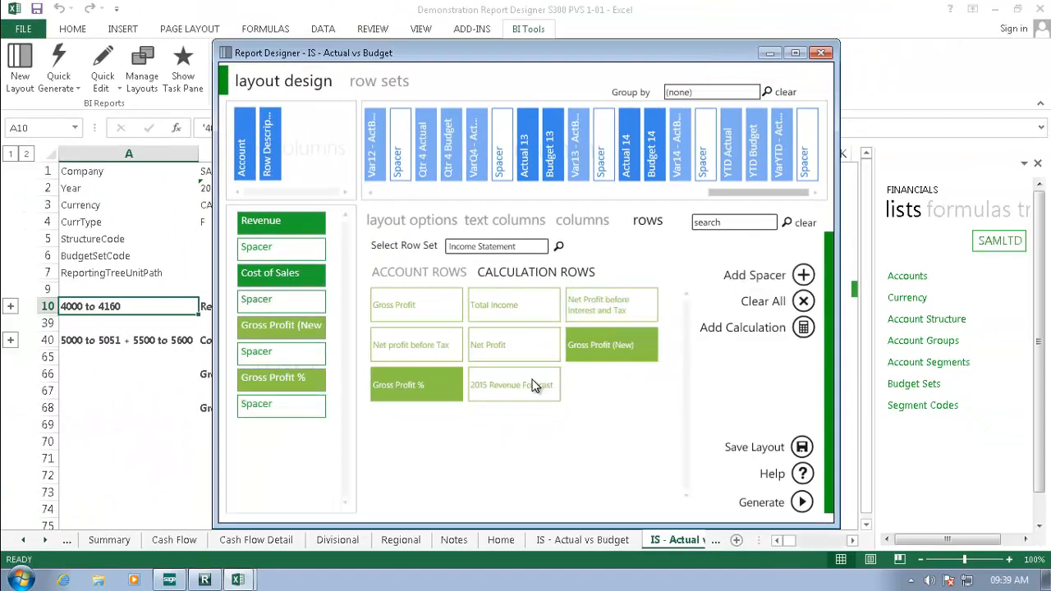
Step: Generate the report so the 2015 Revenue Forecast row appears in the Excel sheet
left_click(514, 384)
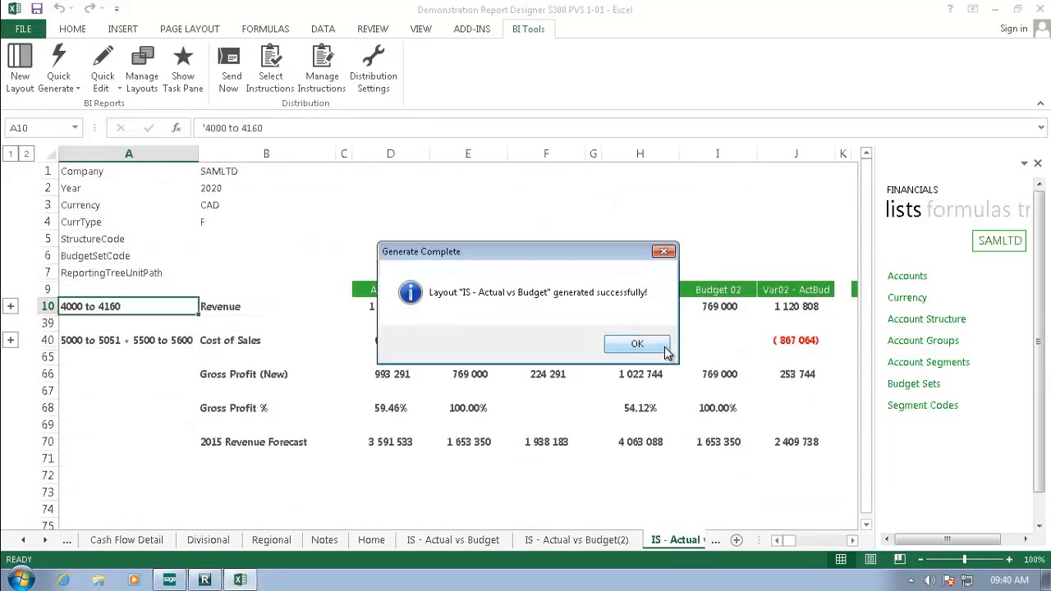
left_click(637, 343)
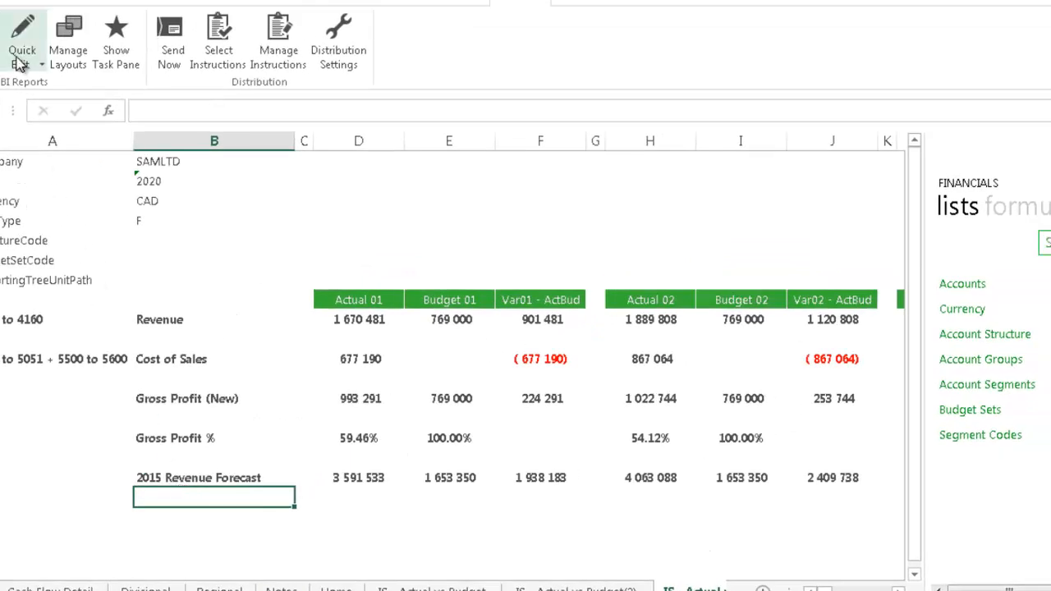
Step: Reopen the layout in Quick Edit and show the column calculations
left_click(23, 33)
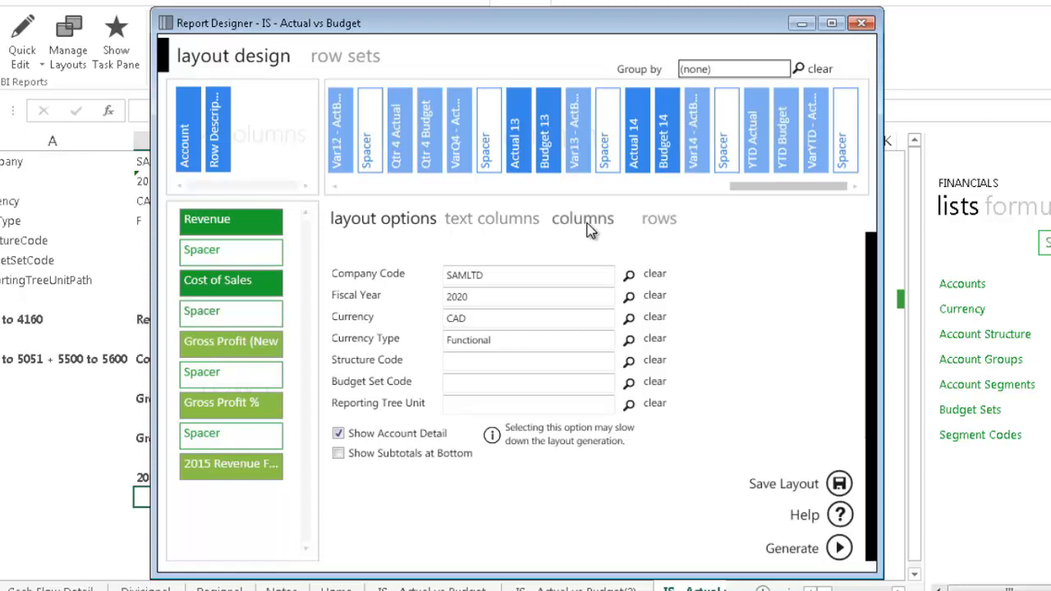
left_click(585, 218)
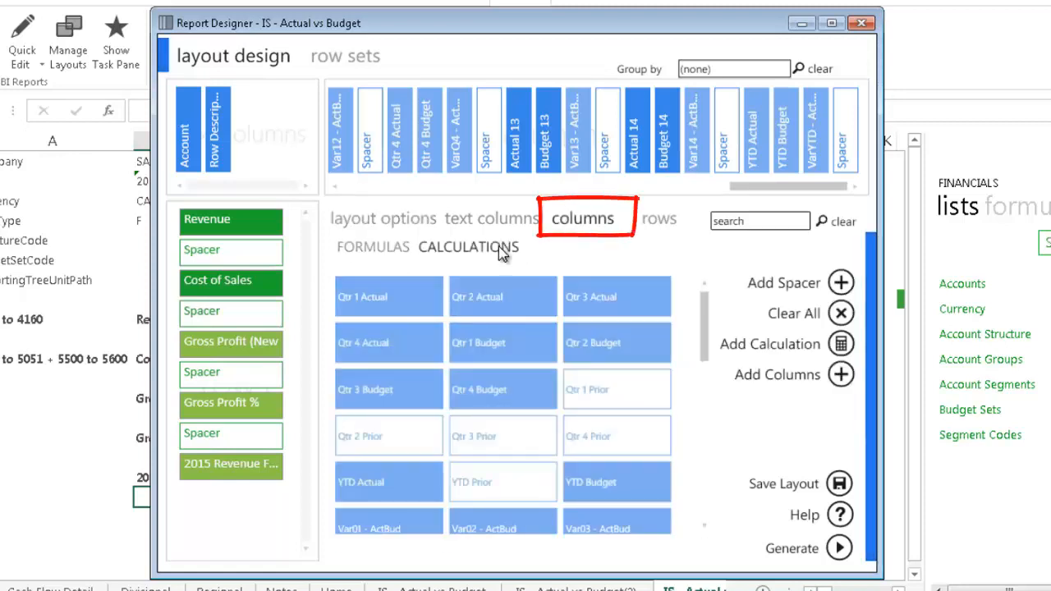
left_click(469, 246)
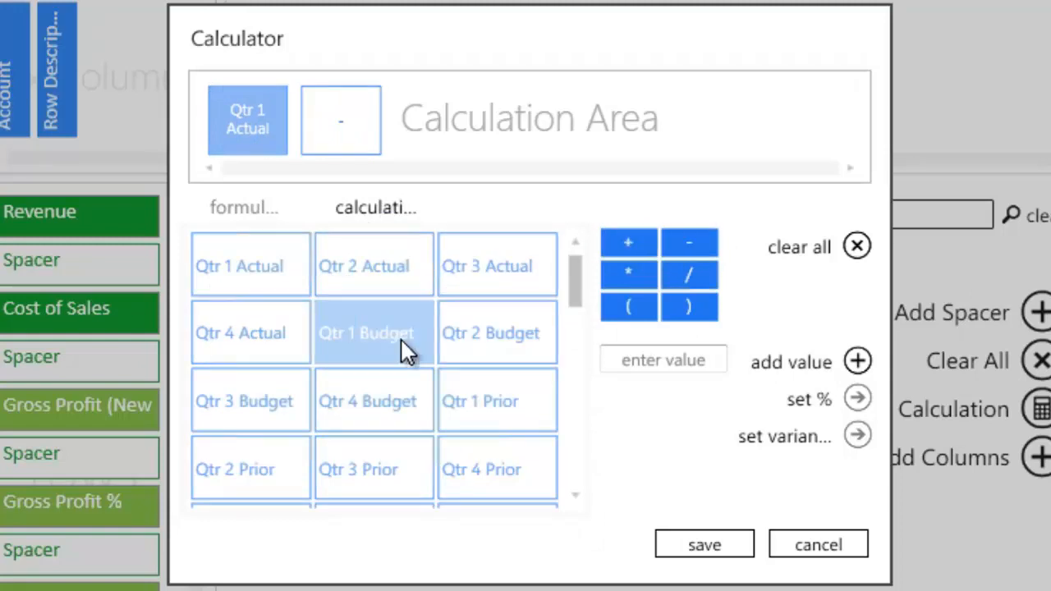
Step: Create a Qtr 1 Variance calculation as Qtr 1 Actual minus Qtr 1 Budget and save it
left_click(373, 332)
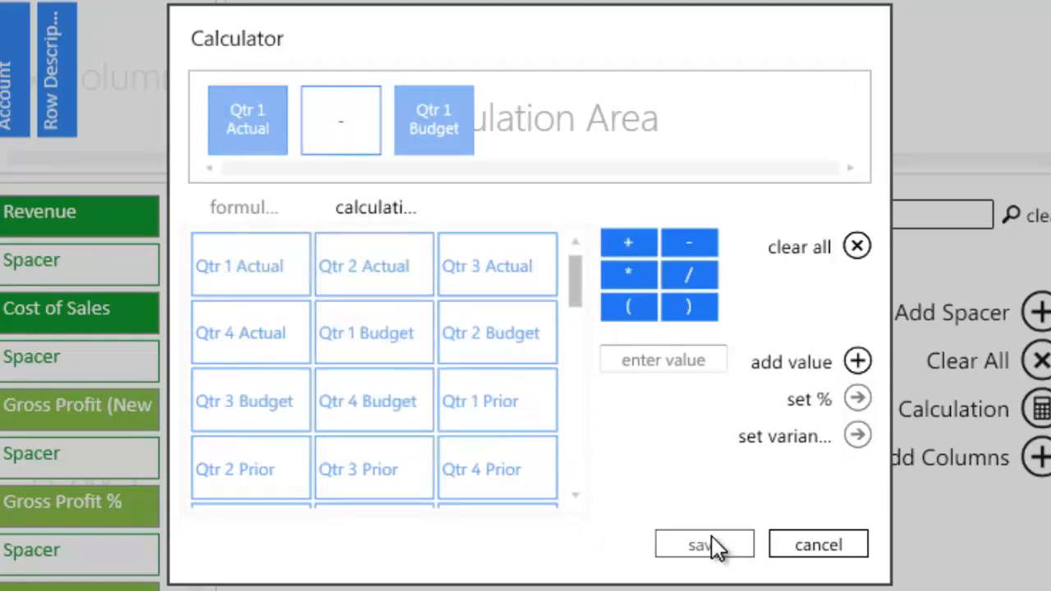
left_click(702, 543)
type("Qtr 1 Variance")
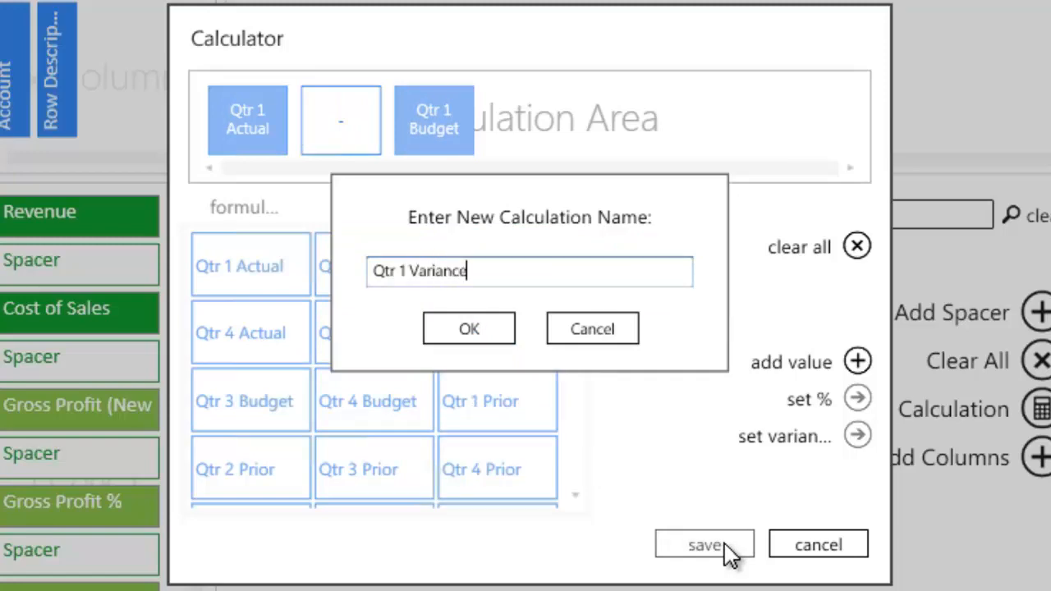
mouse_move(505, 340)
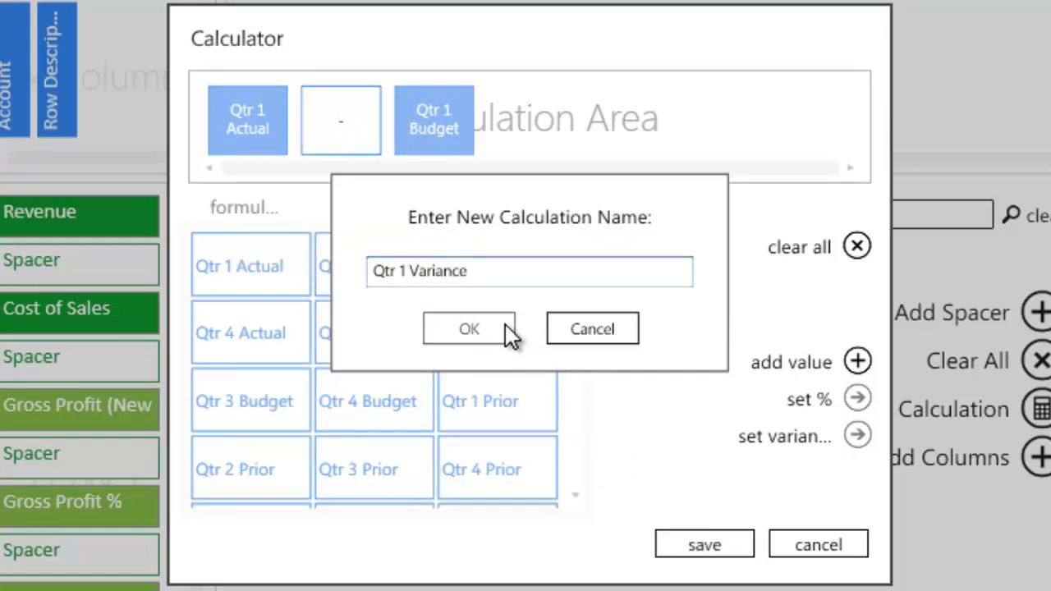
left_click(470, 328)
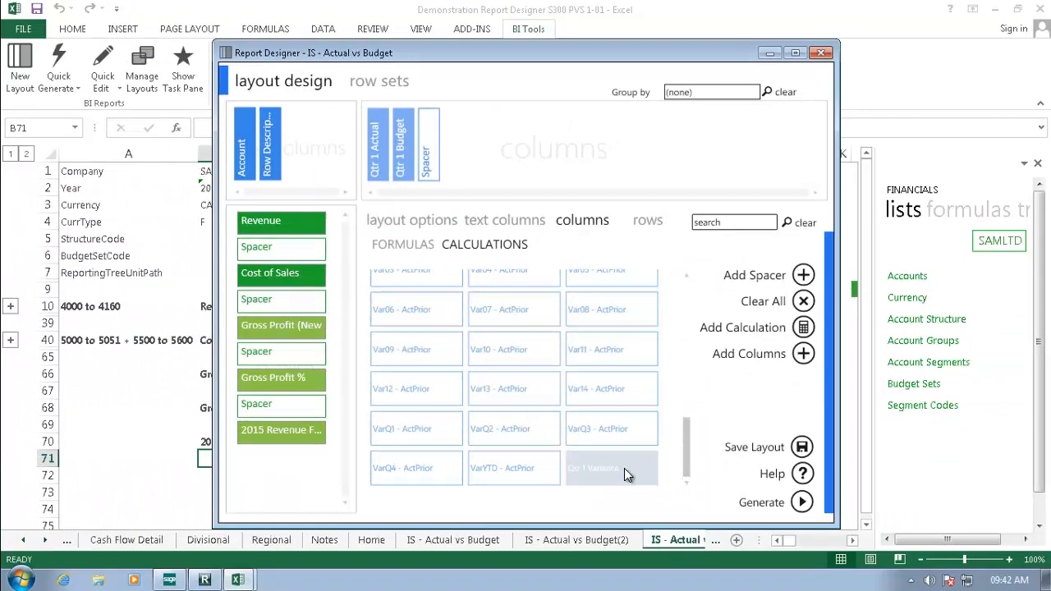
Step: Add Qtr 1 Variance to the layout columns after Qtr 1 Actual and Qtr 1 Budget
left_click(801, 502)
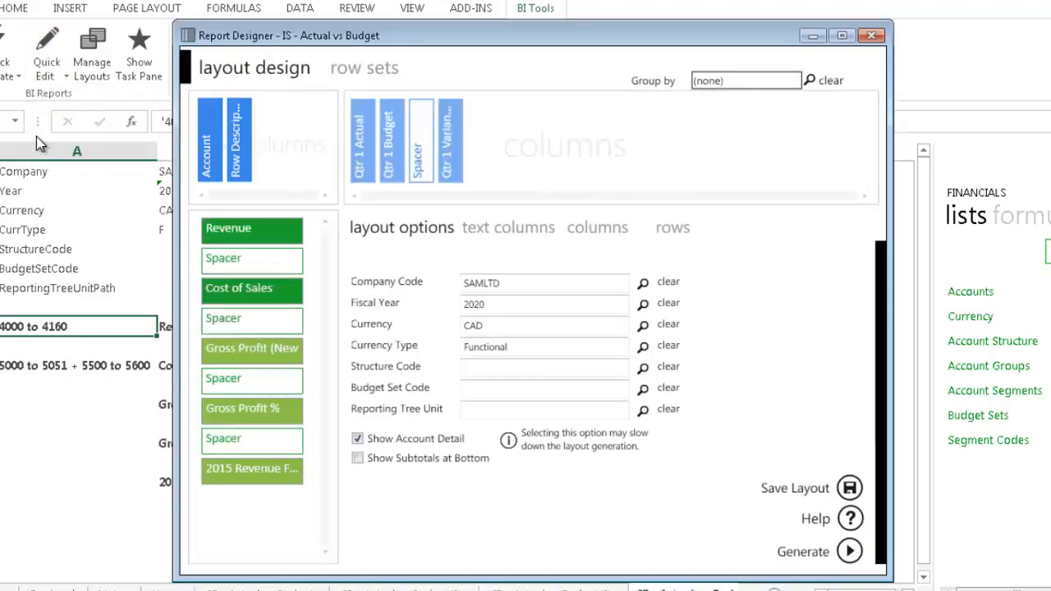
left_click(597, 227)
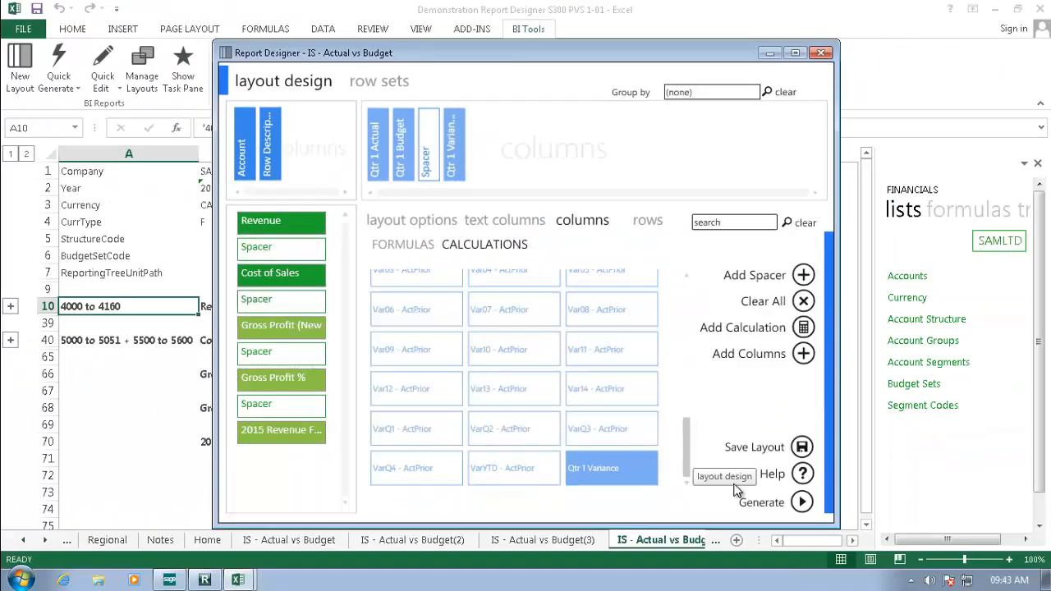
Step: Generate the report so Excel shows Qtr 1 Actual, Budget and Variance columns
left_click(801, 503)
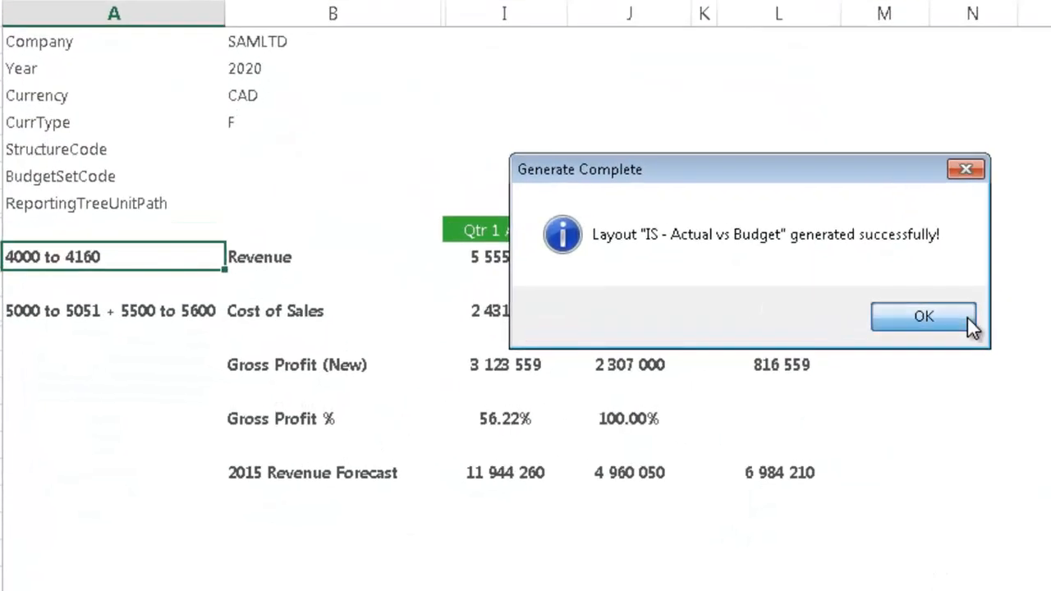
left_click(927, 315)
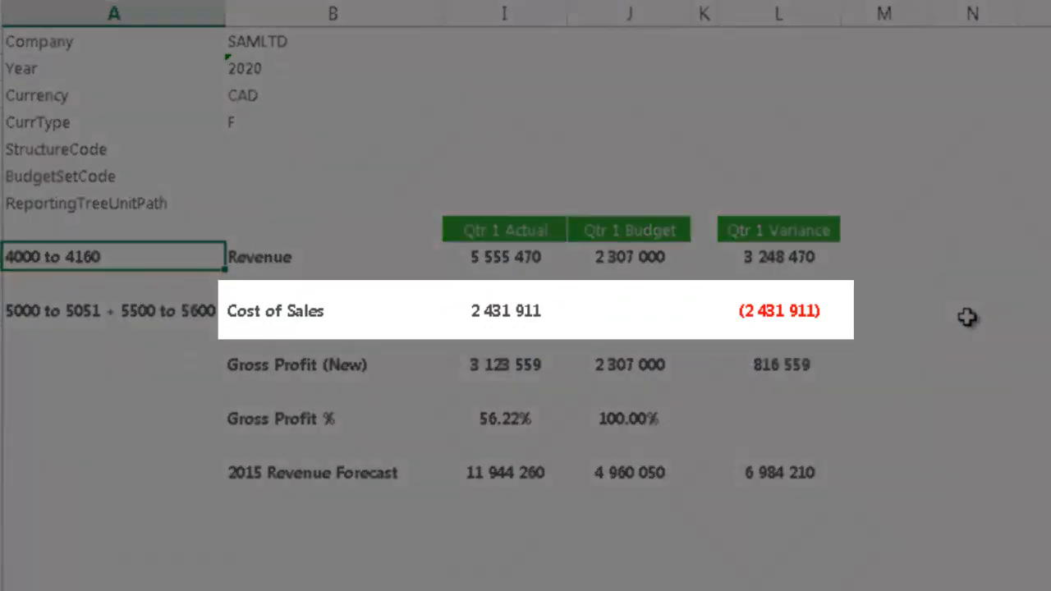